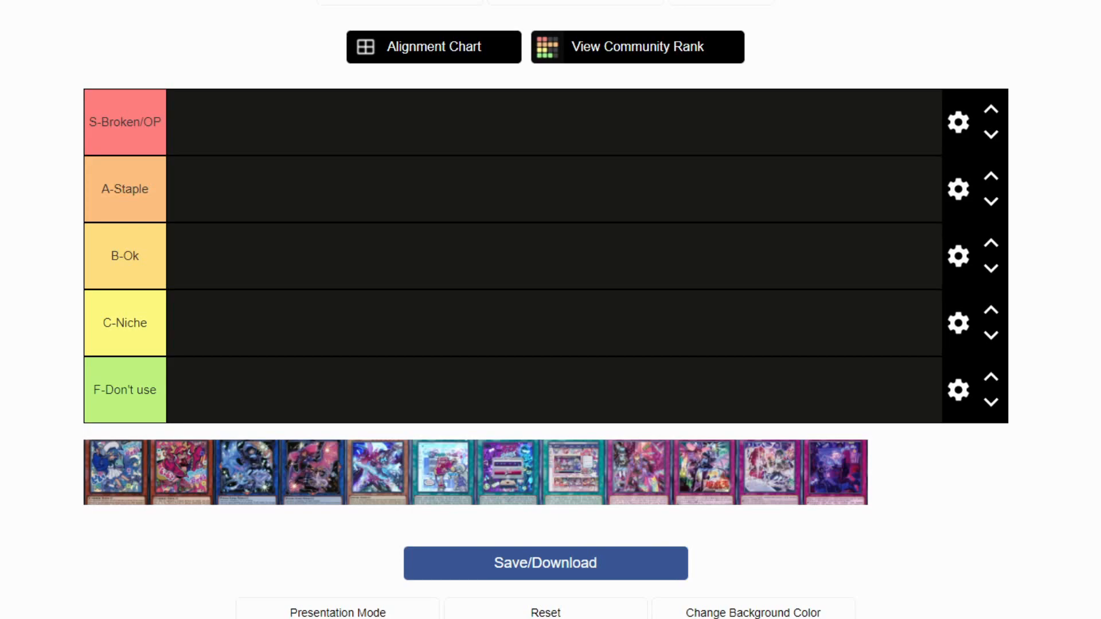
mouse_move(122, 484)
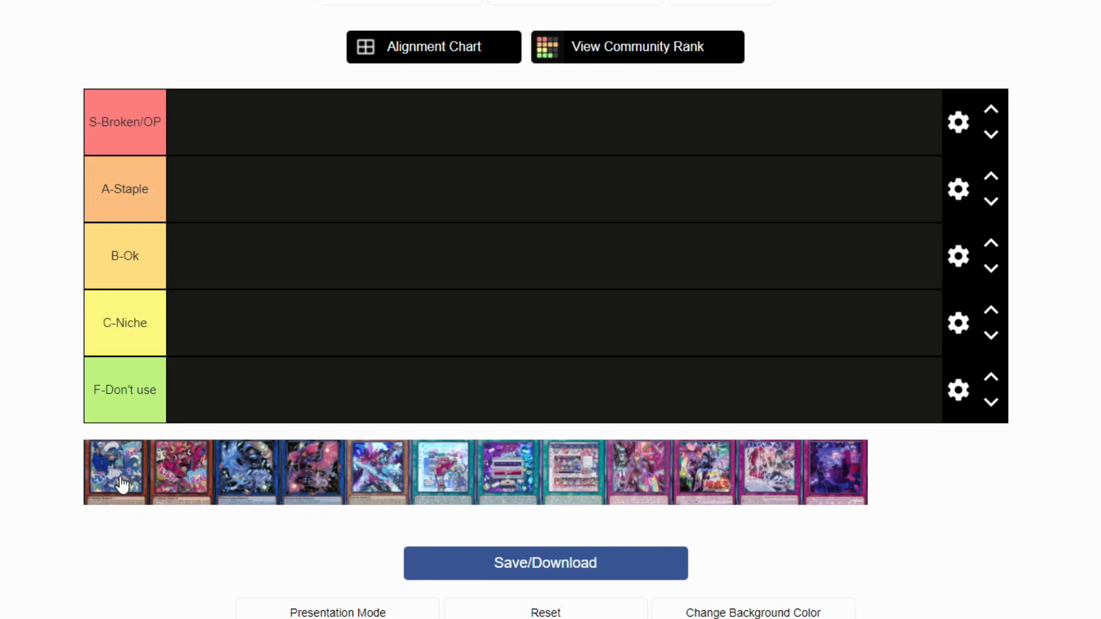
mouse_move(59, 136)
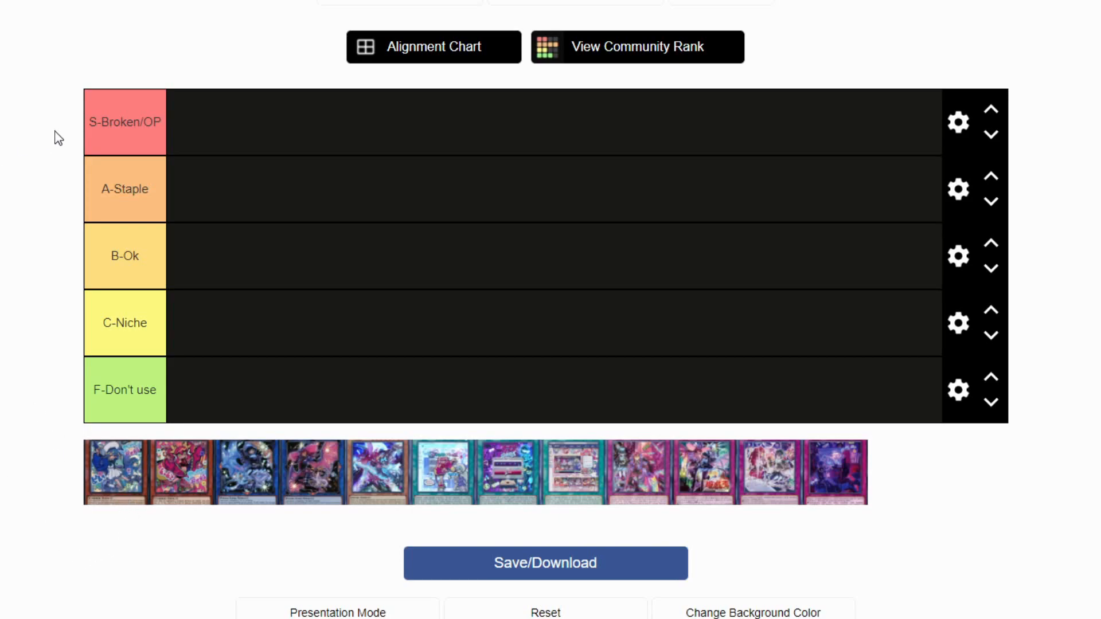
mouse_move(155, 137)
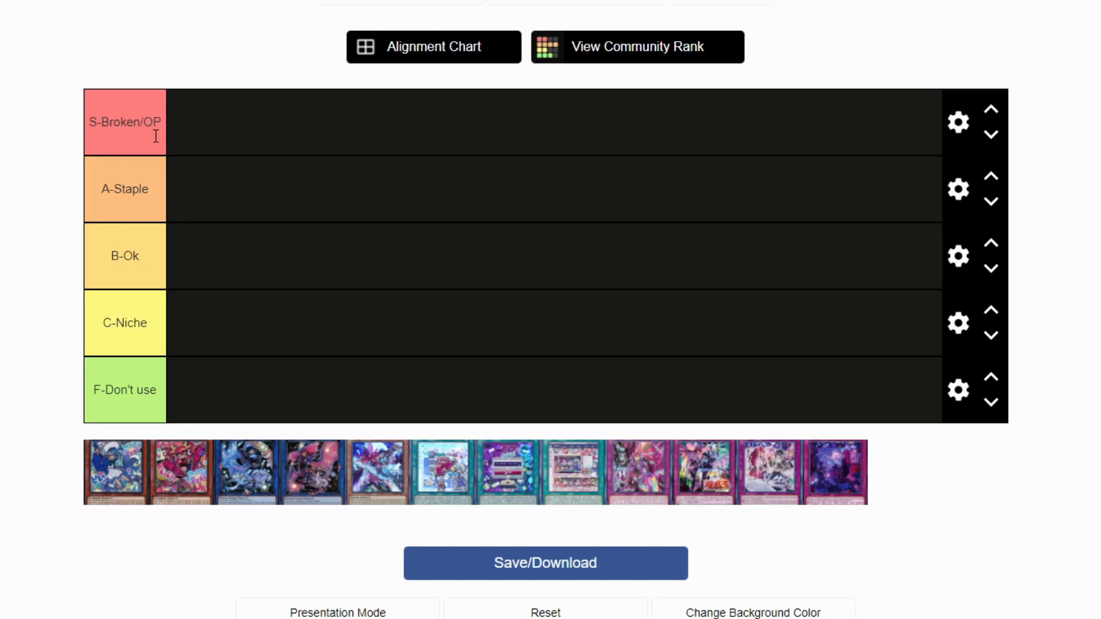
mouse_move(109, 265)
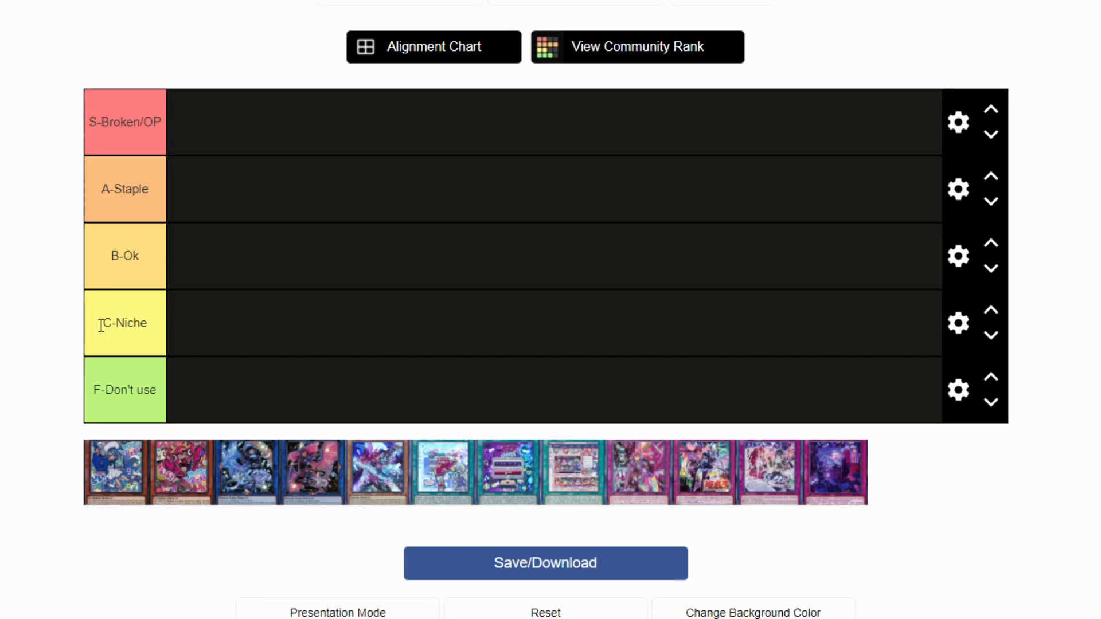
mouse_move(5, 424)
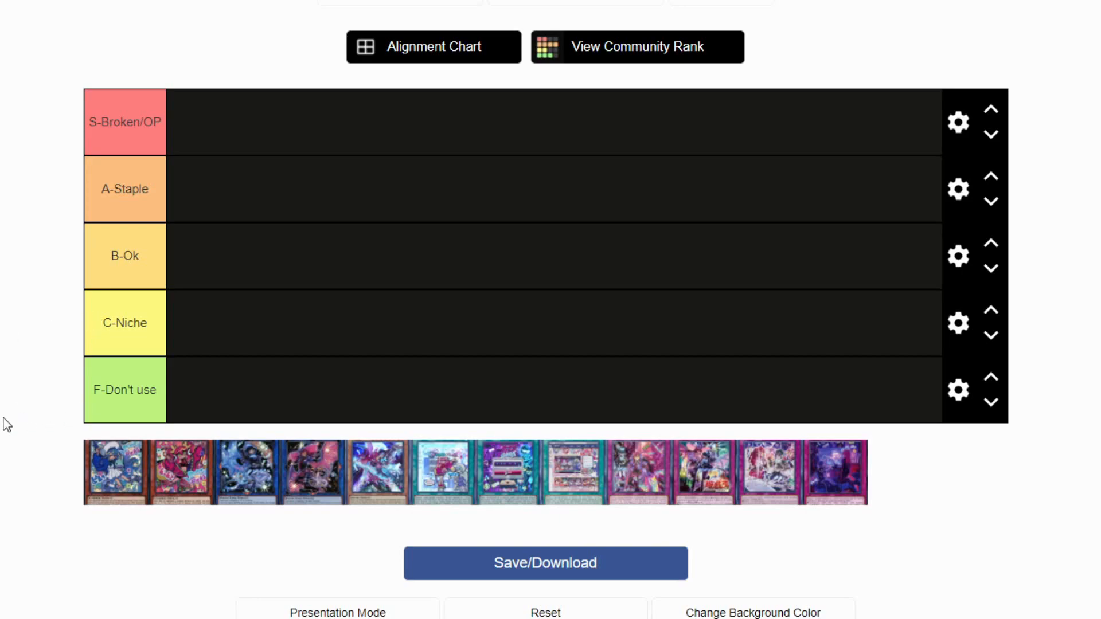
mouse_move(119, 476)
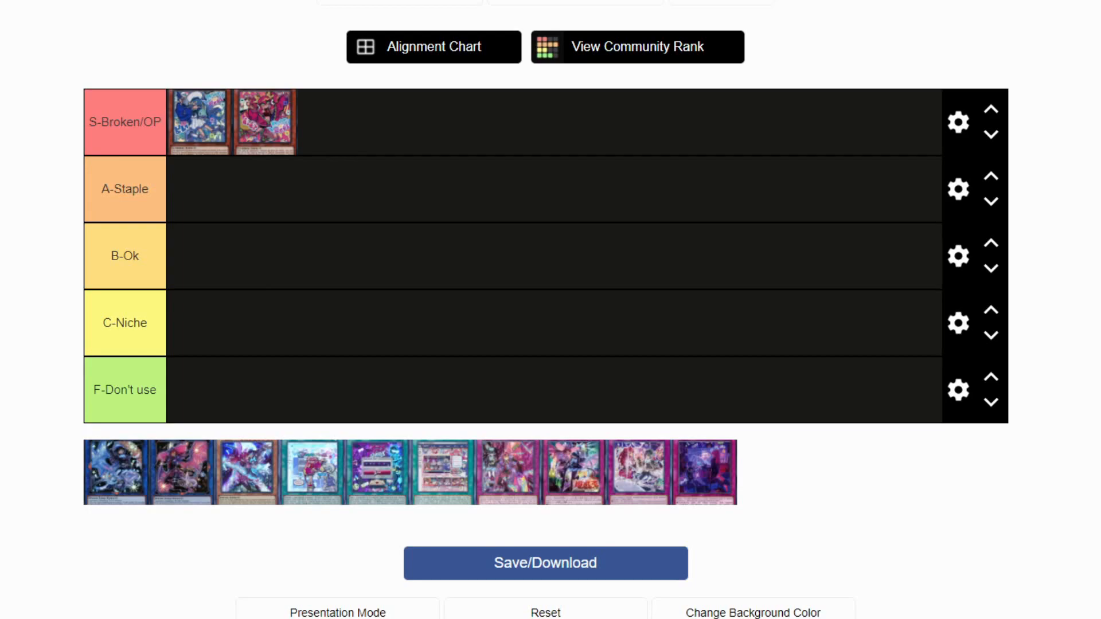
Move the S-Broken/OP cards down so four Live Twin/Evil Twin cards sit in A-Staple
drag(199, 121, 200, 189)
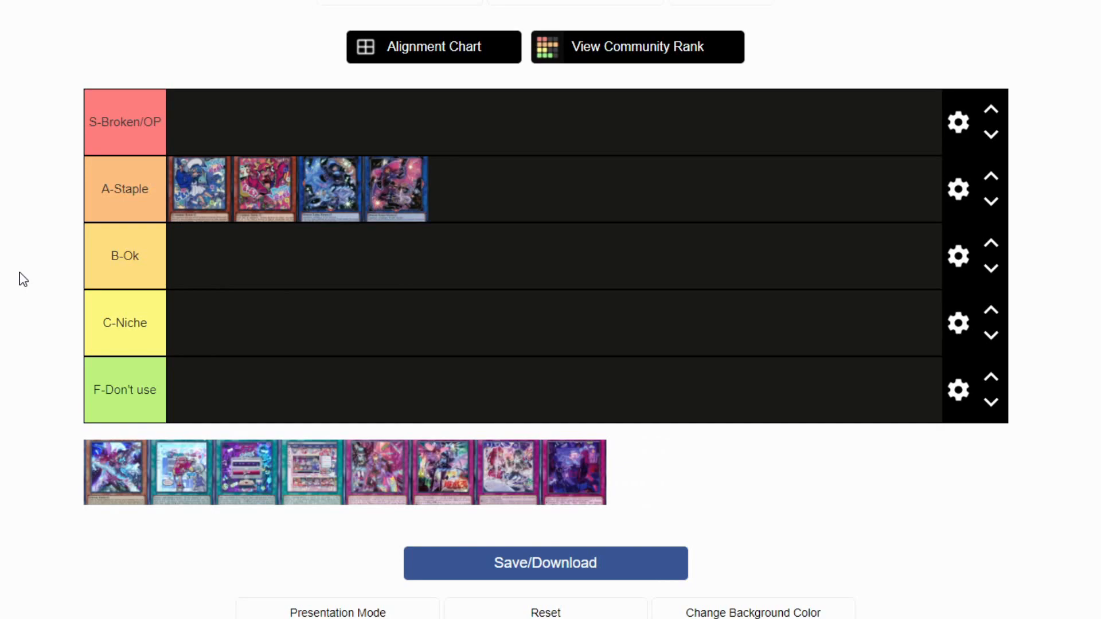
mouse_move(385, 220)
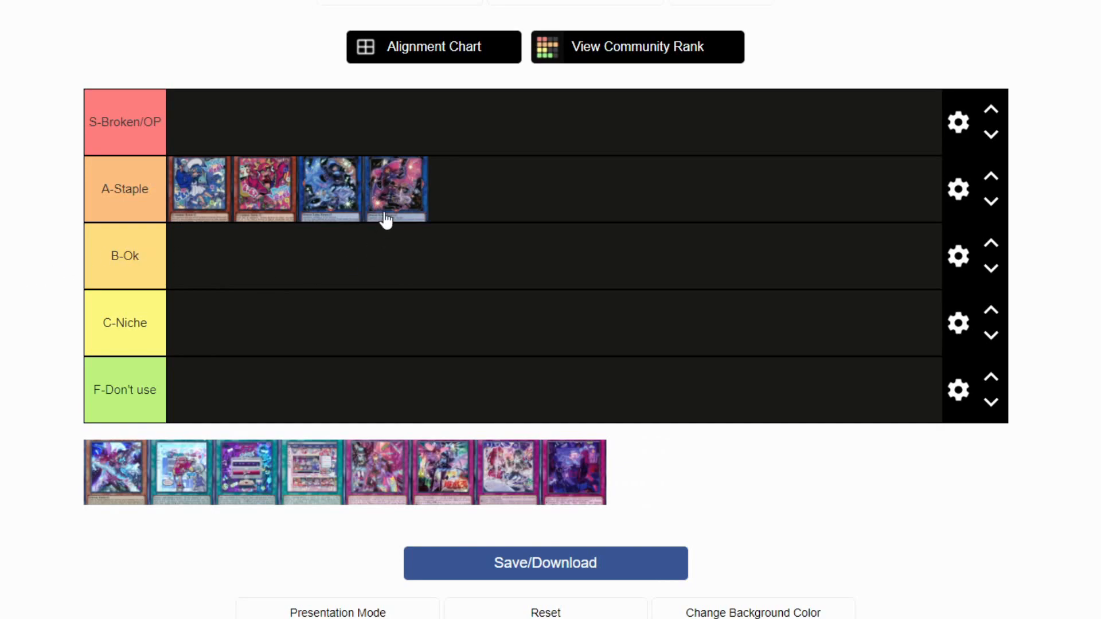
mouse_move(364, 202)
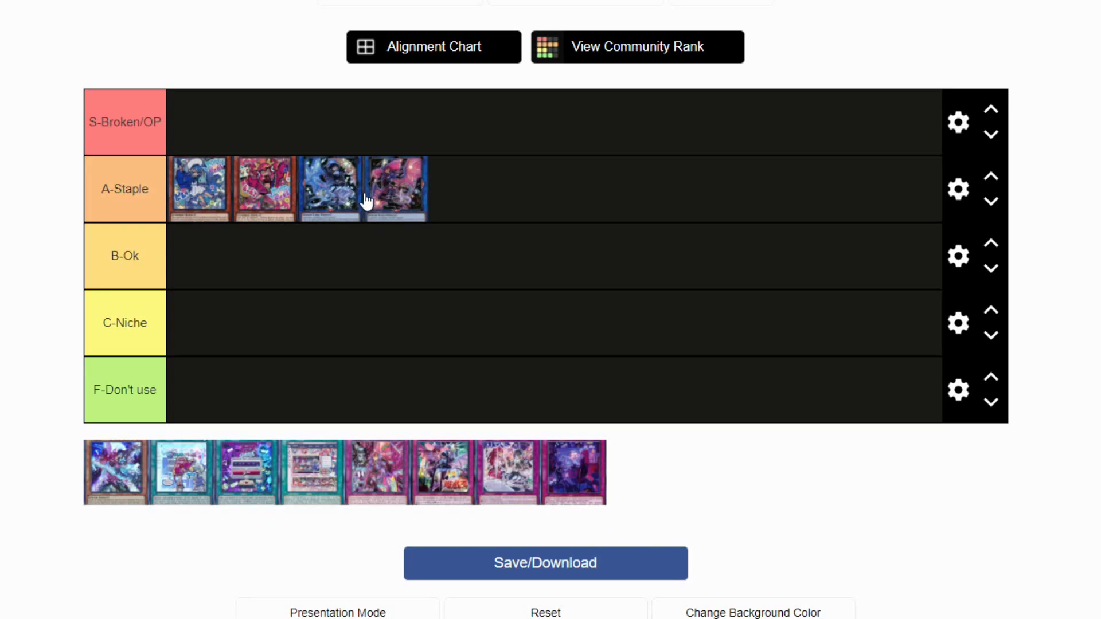
mouse_move(389, 218)
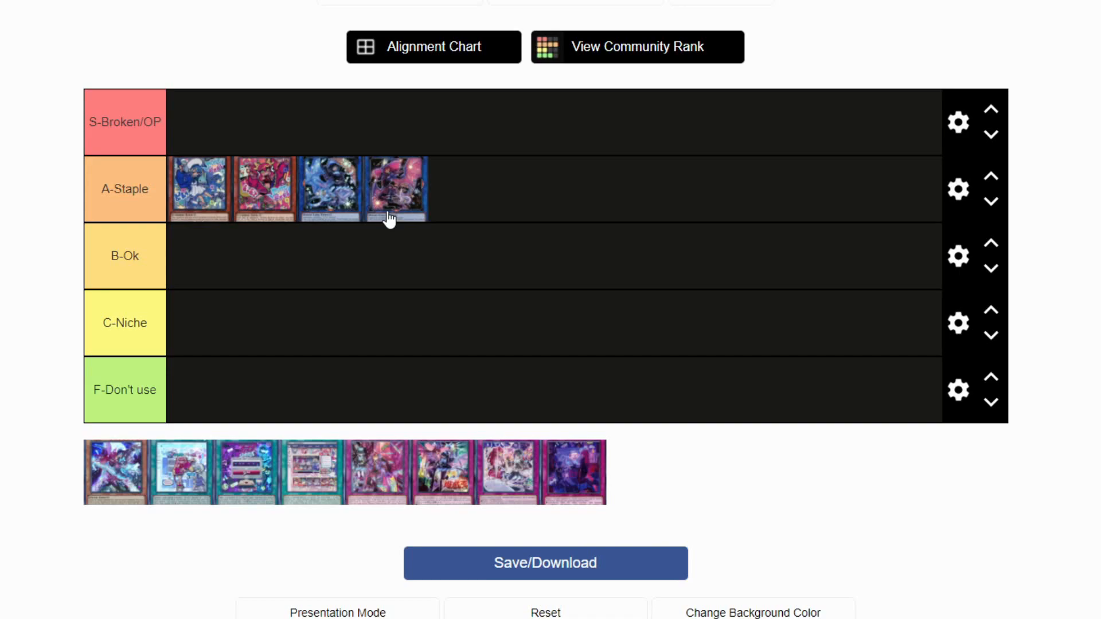
mouse_move(105, 481)
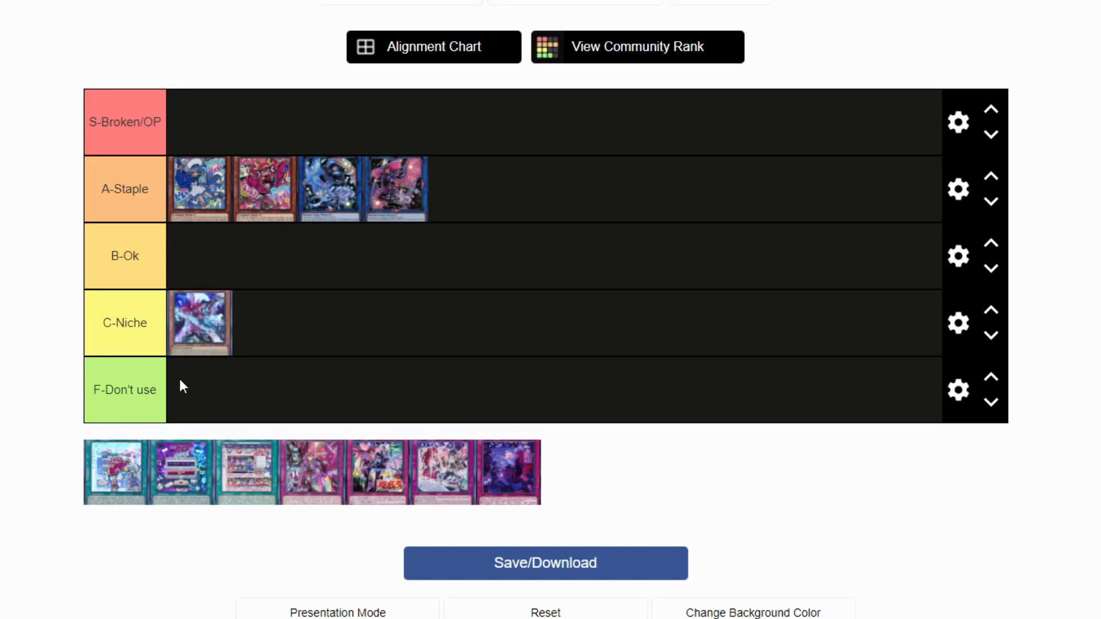
mouse_move(43, 360)
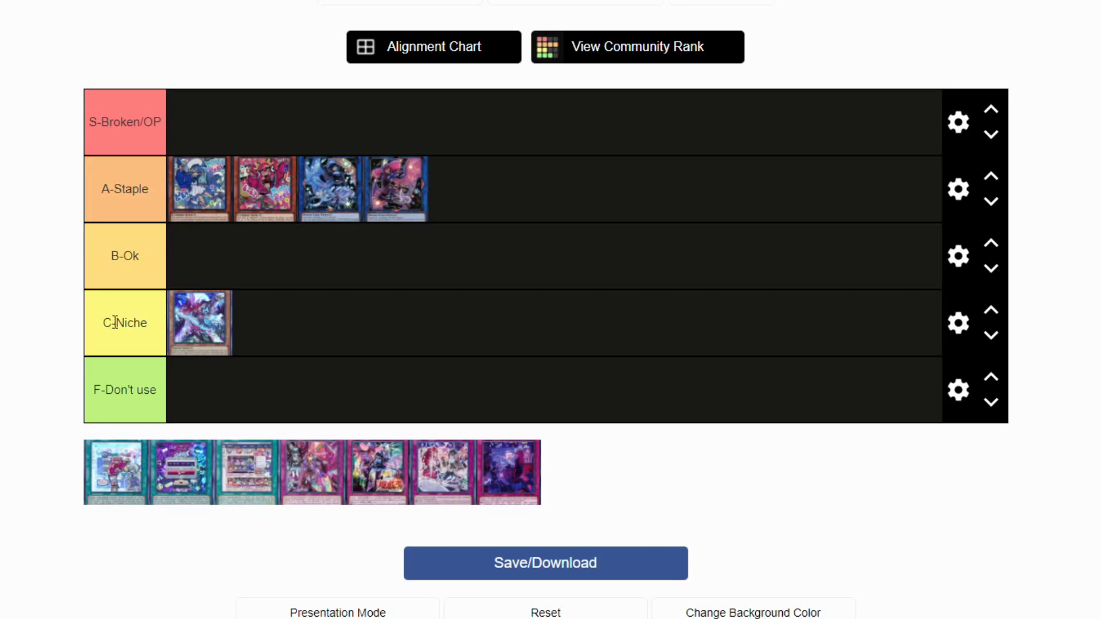
mouse_move(121, 482)
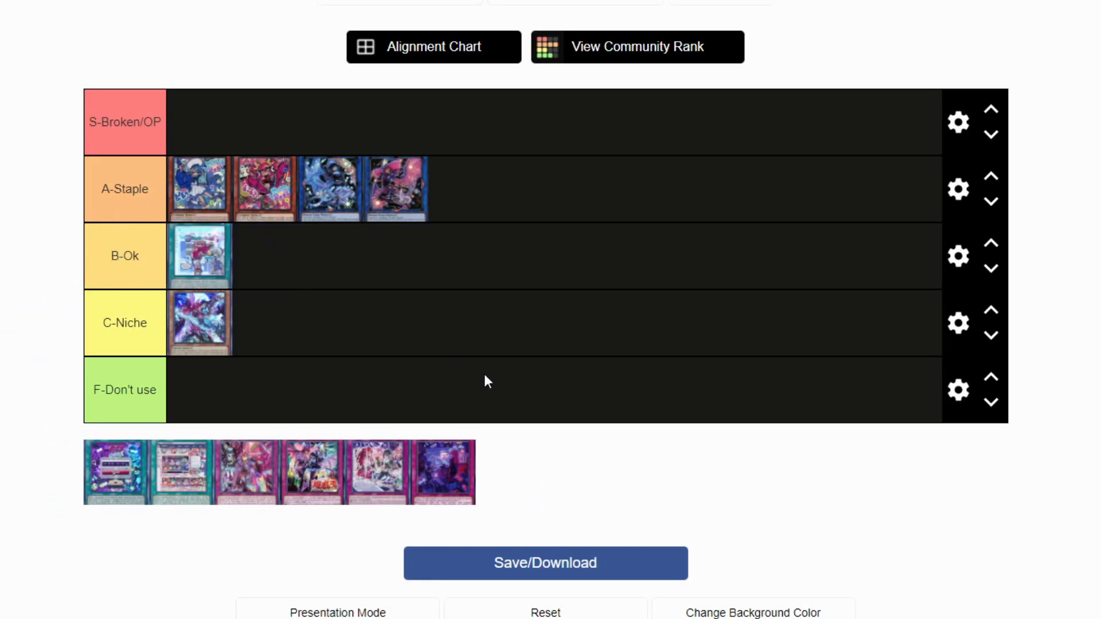
mouse_move(46, 336)
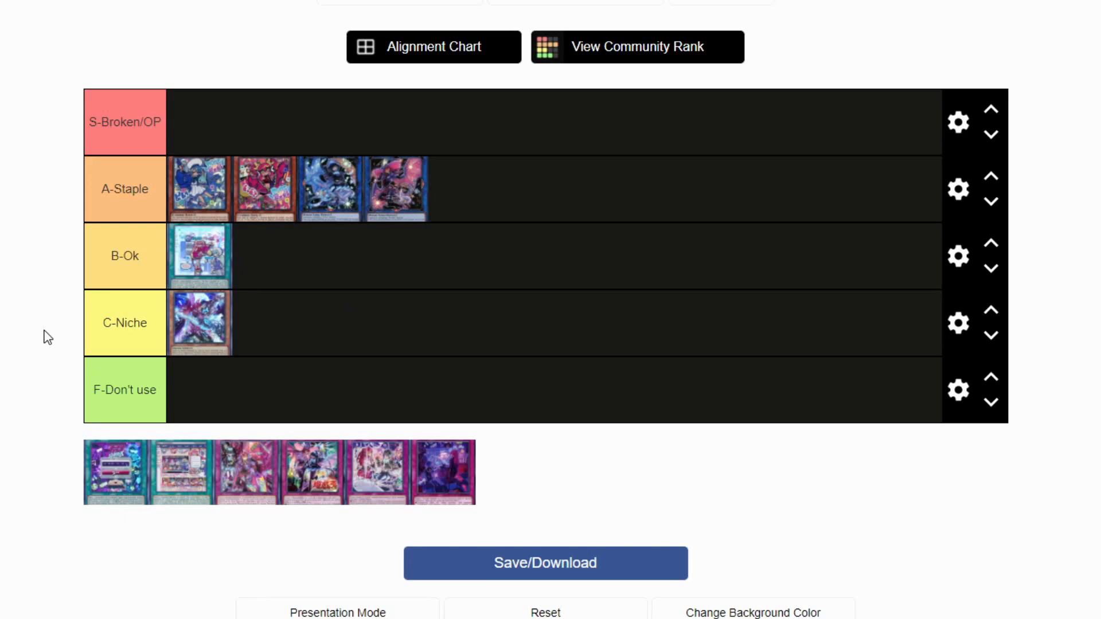
mouse_move(310, 93)
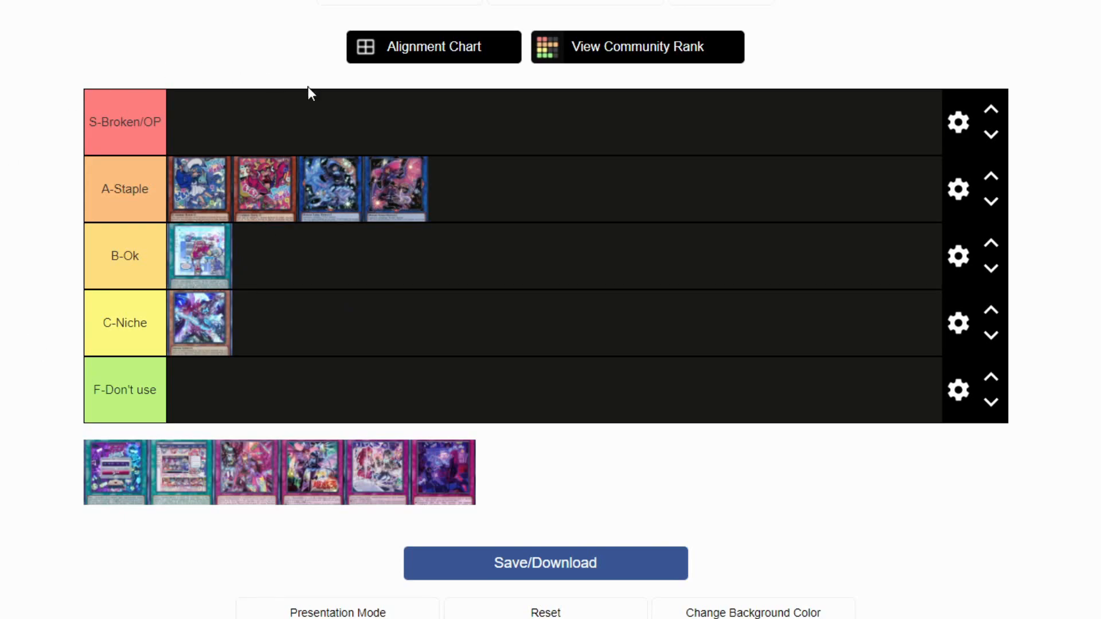
mouse_move(56, 167)
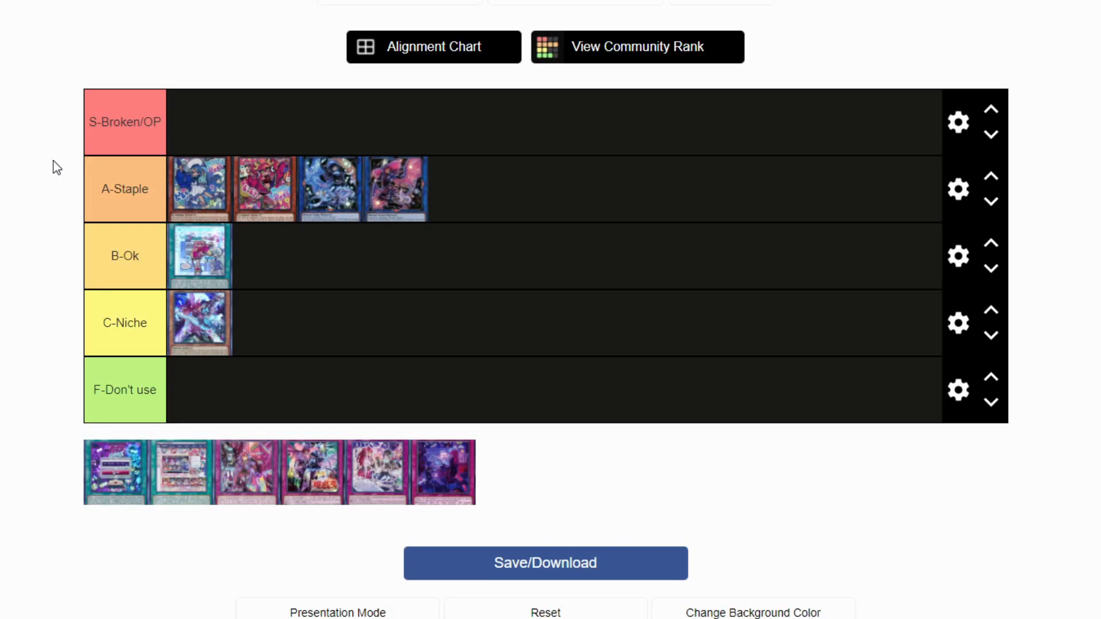
mouse_move(186, 271)
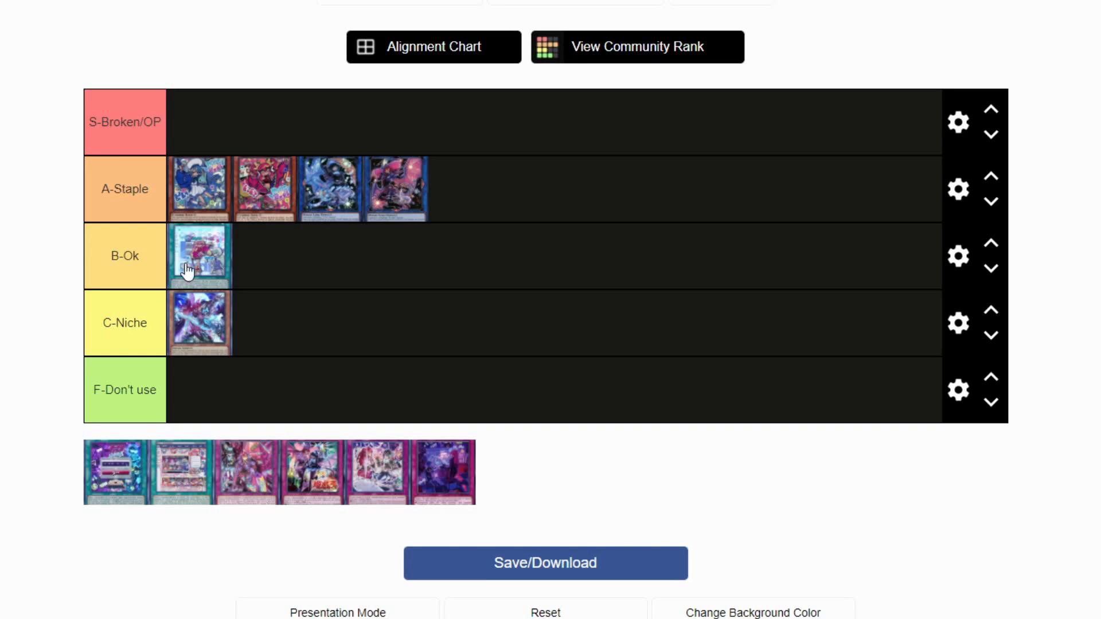
mouse_move(21, 268)
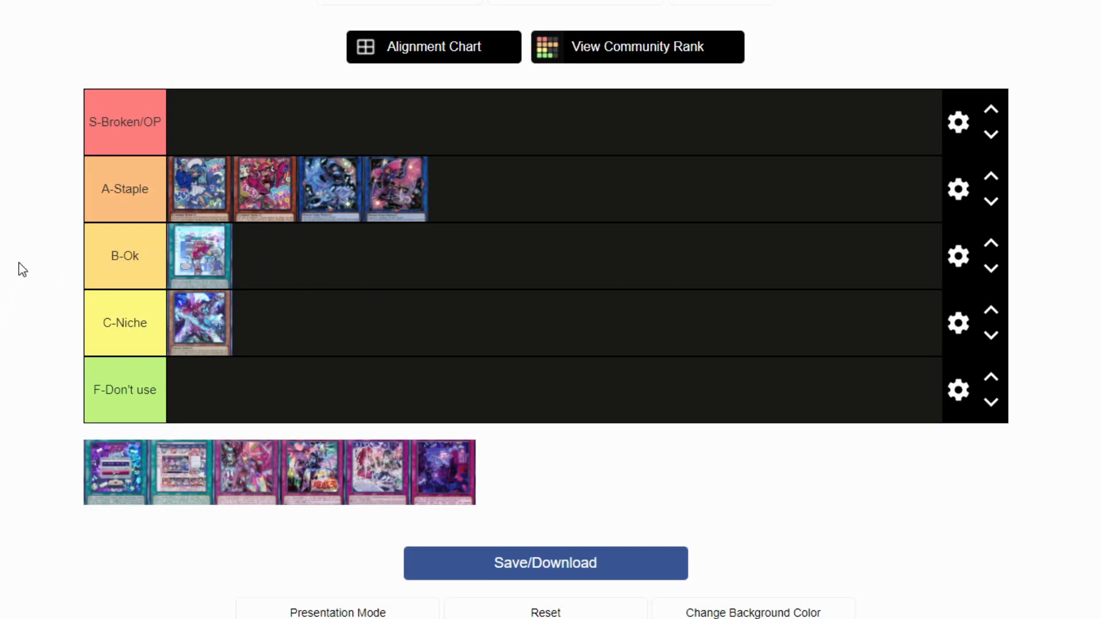
mouse_move(118, 285)
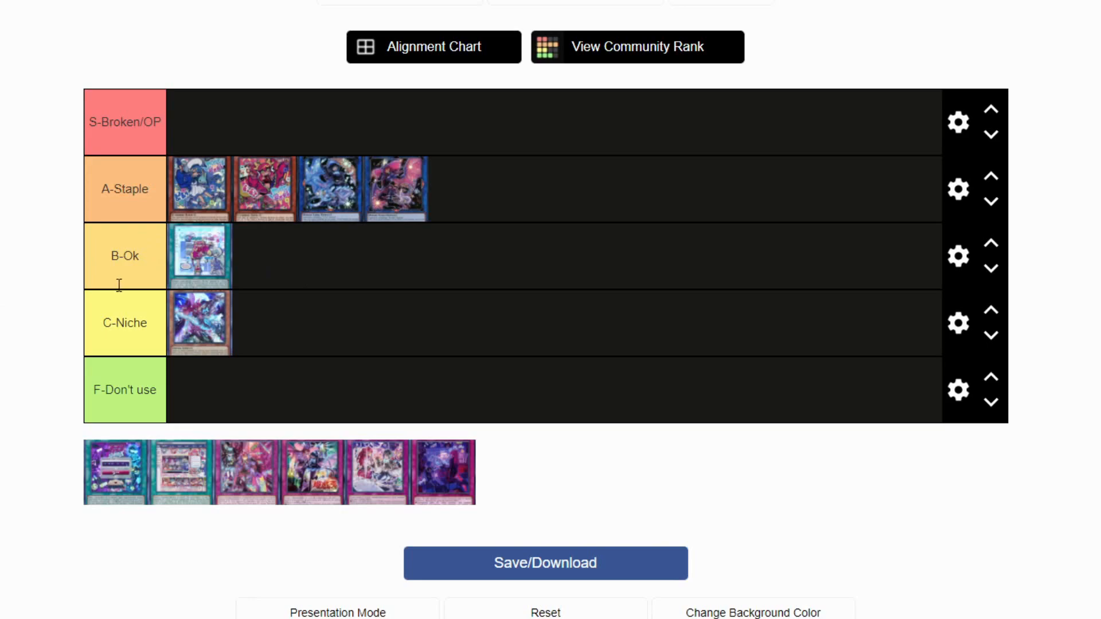
mouse_move(205, 263)
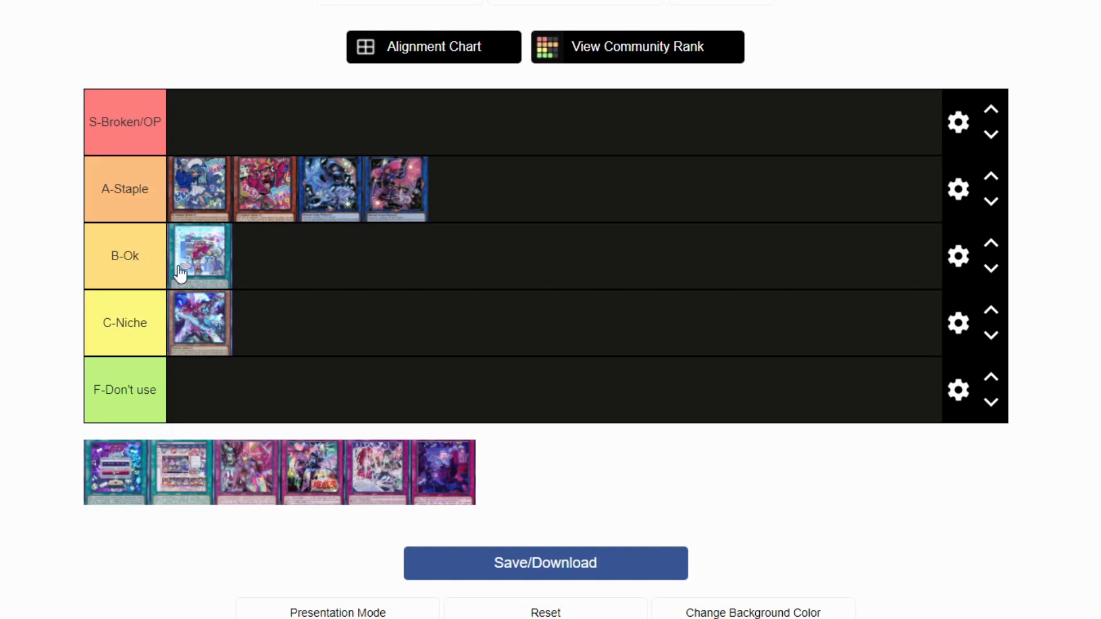
mouse_move(71, 292)
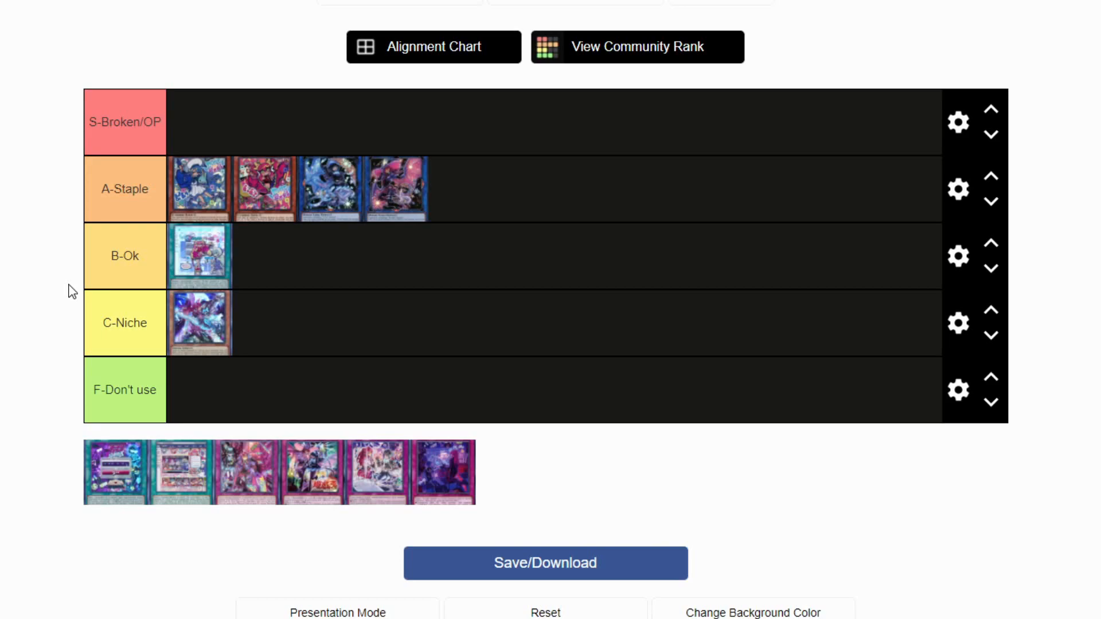
mouse_move(198, 255)
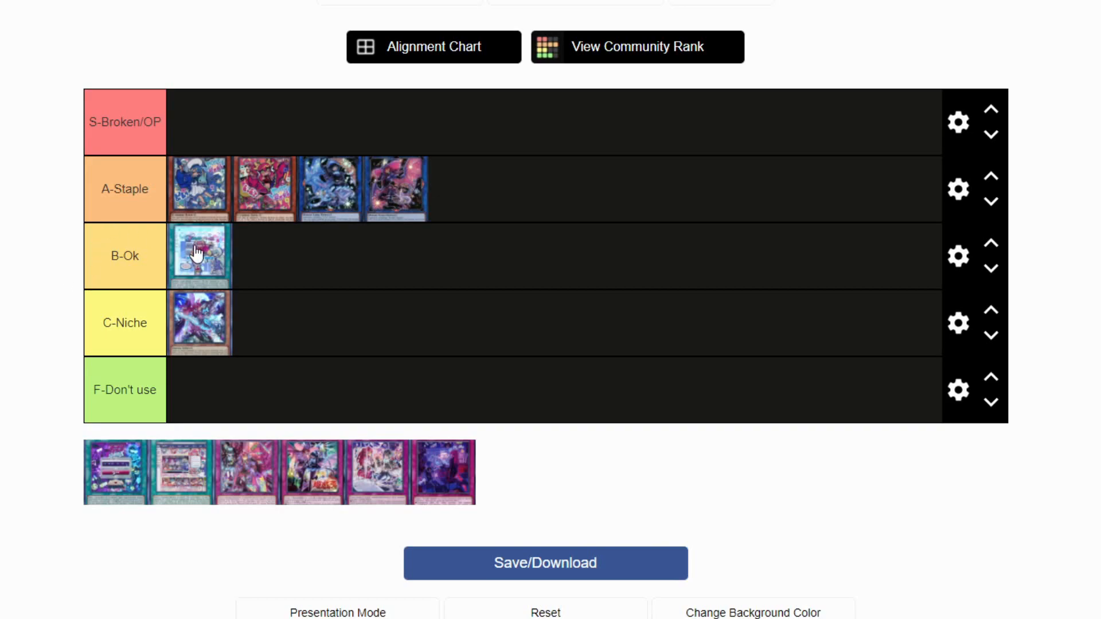
mouse_move(213, 265)
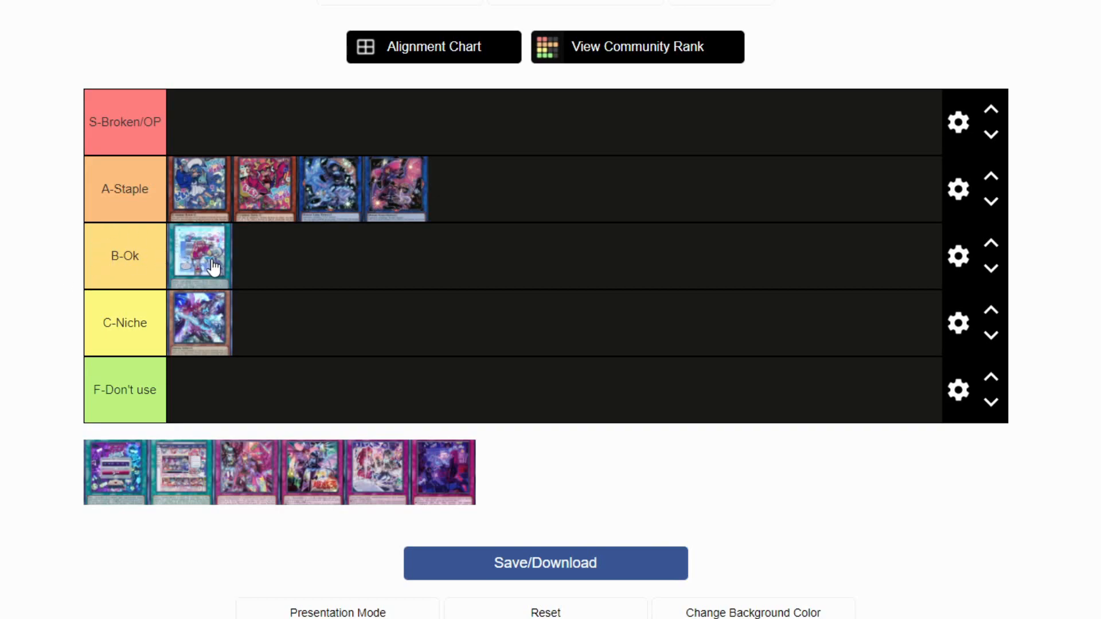
mouse_move(27, 298)
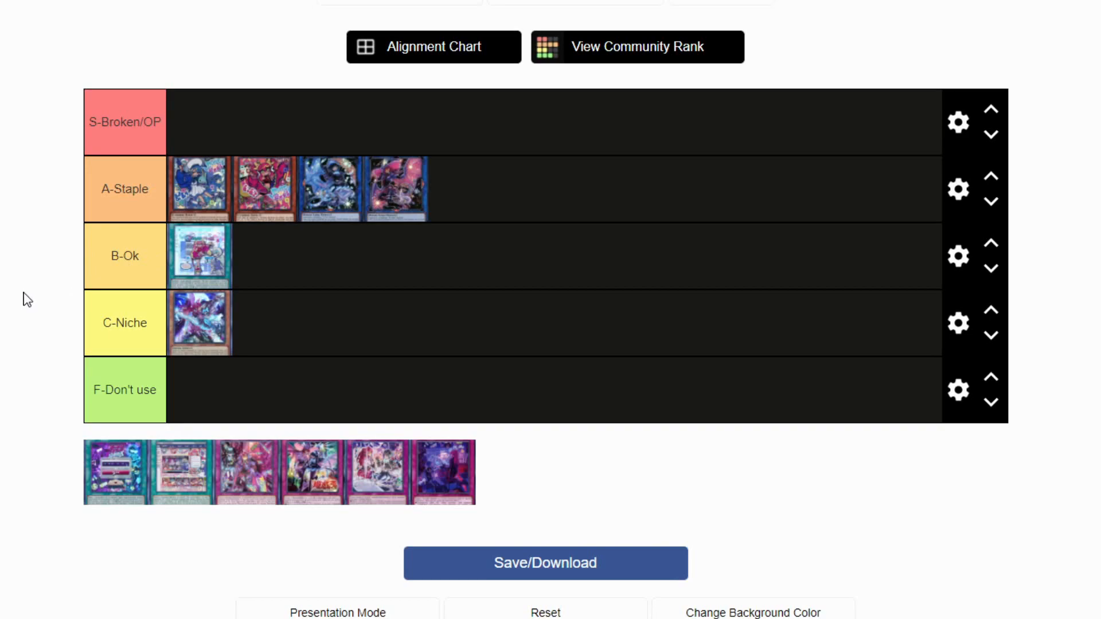
mouse_move(125, 552)
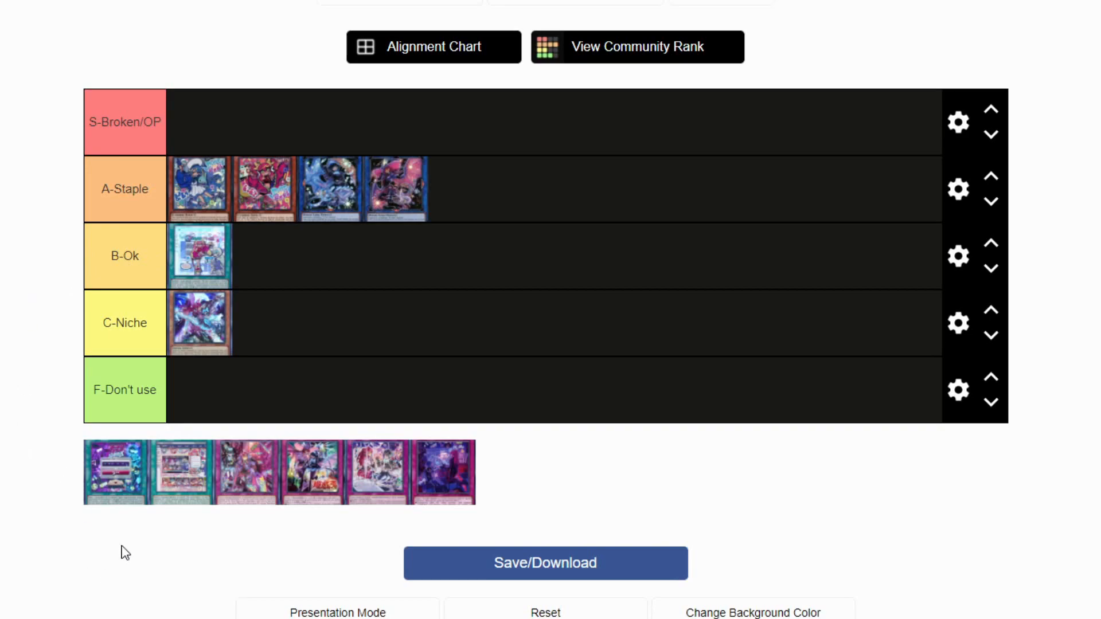
mouse_move(15, 273)
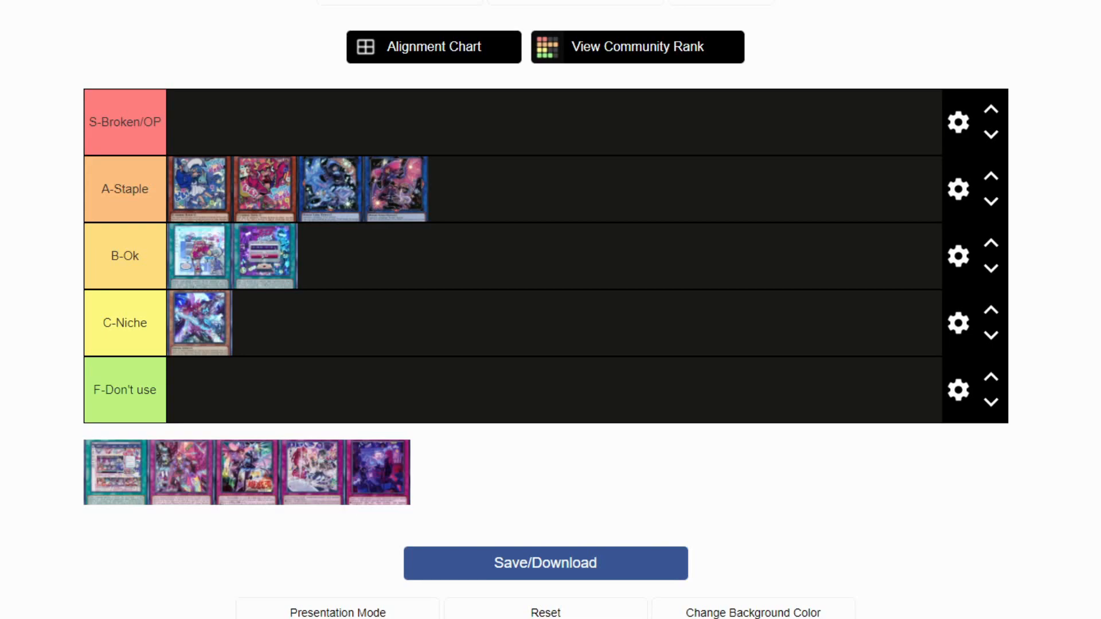
mouse_move(203, 335)
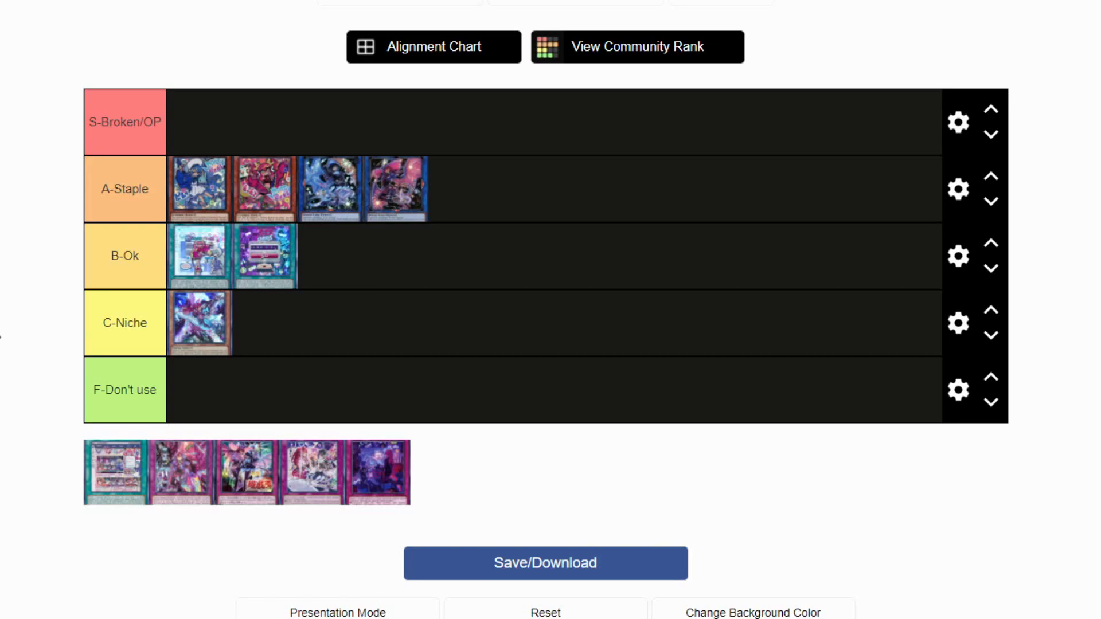
mouse_move(342, 258)
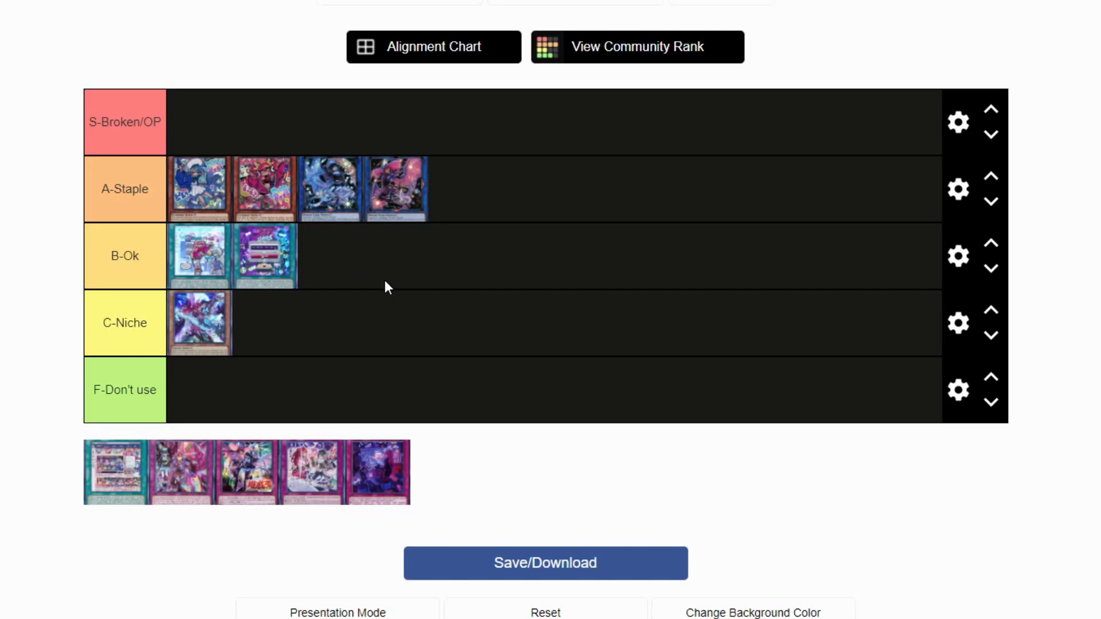
mouse_move(281, 270)
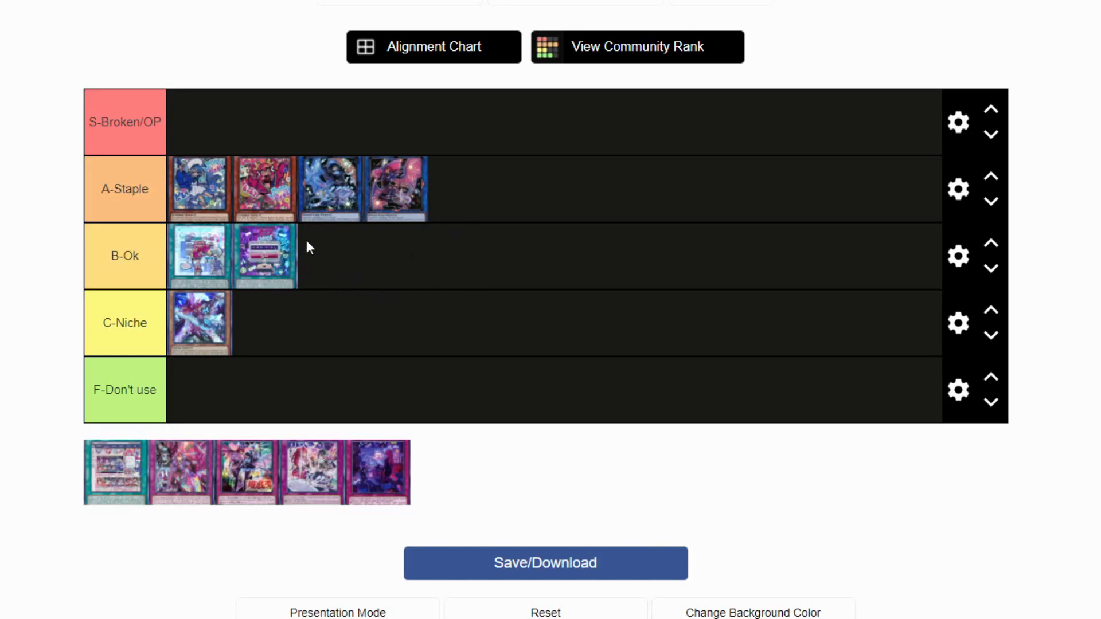
mouse_move(115, 471)
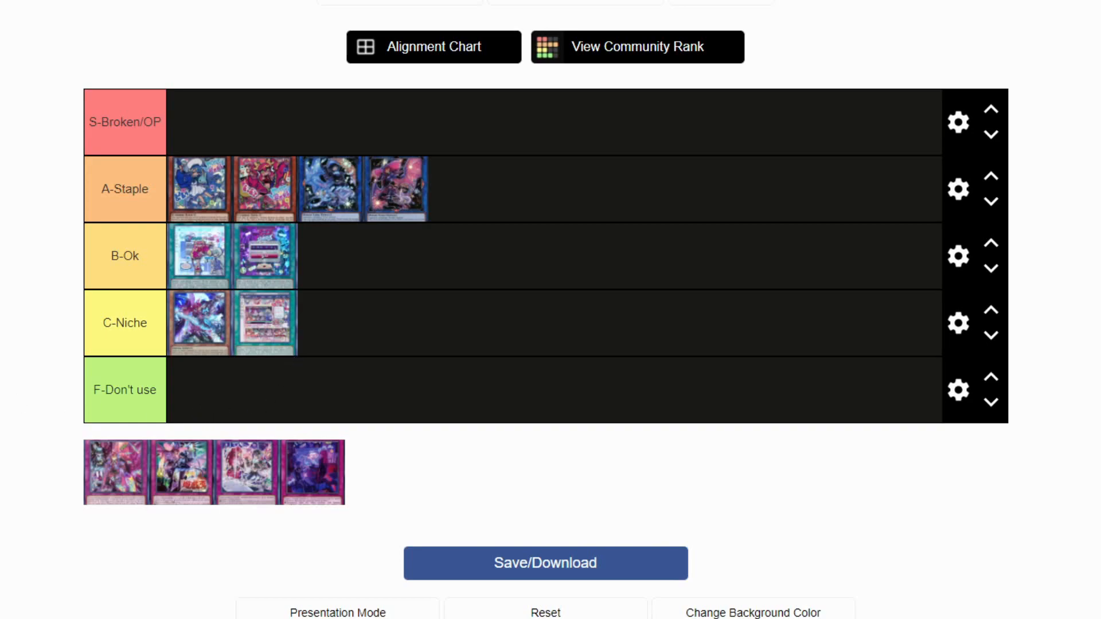
mouse_move(8, 453)
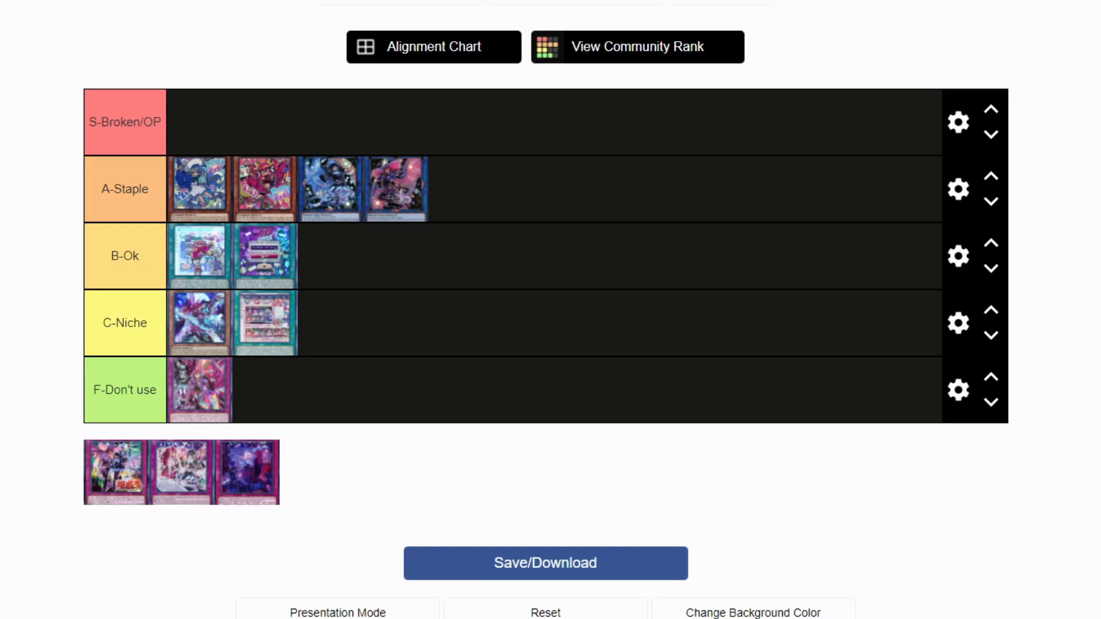
mouse_move(70, 399)
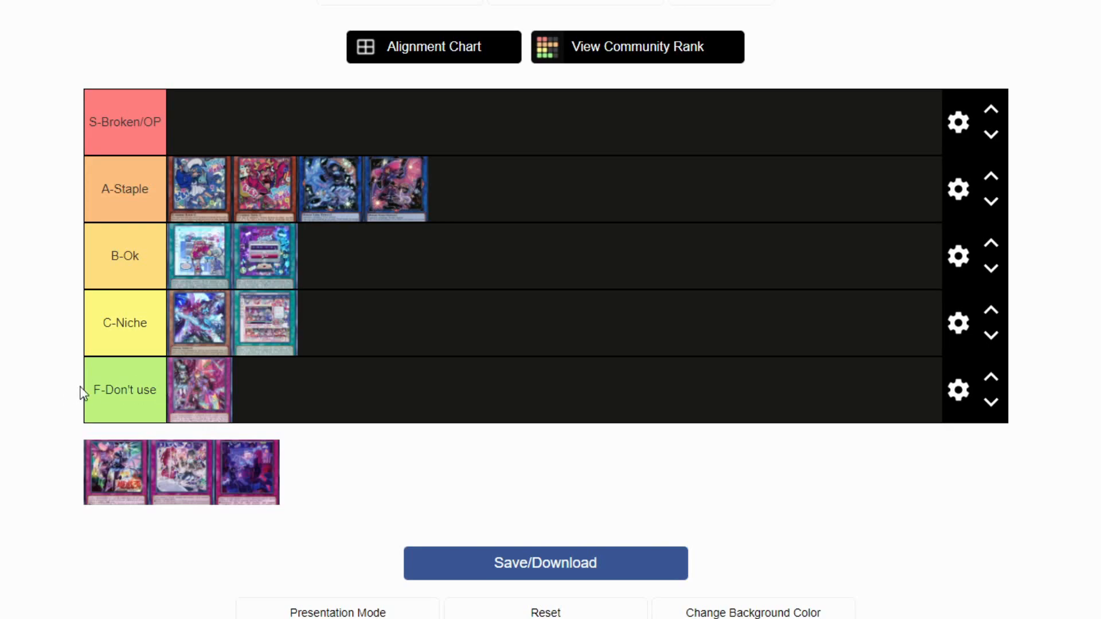
mouse_move(41, 394)
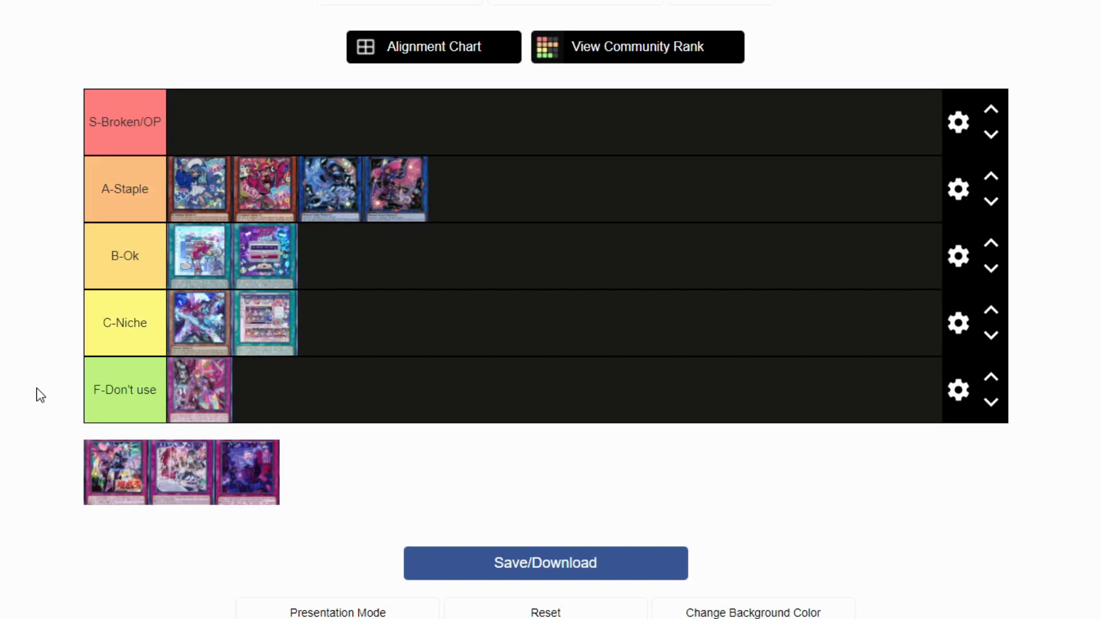
mouse_move(80, 388)
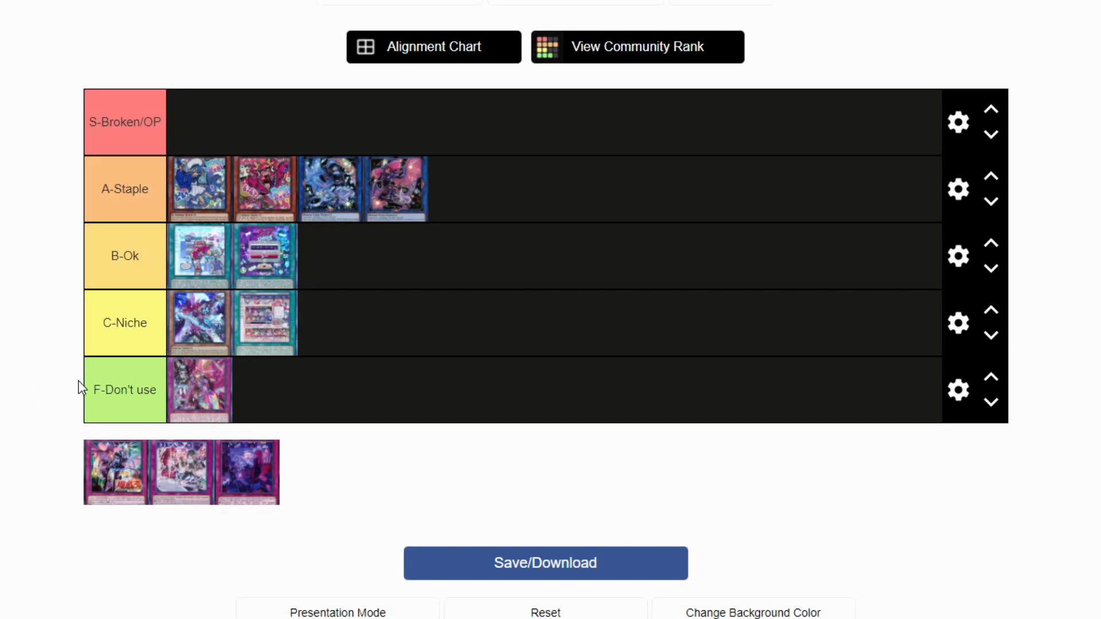
mouse_move(182, 492)
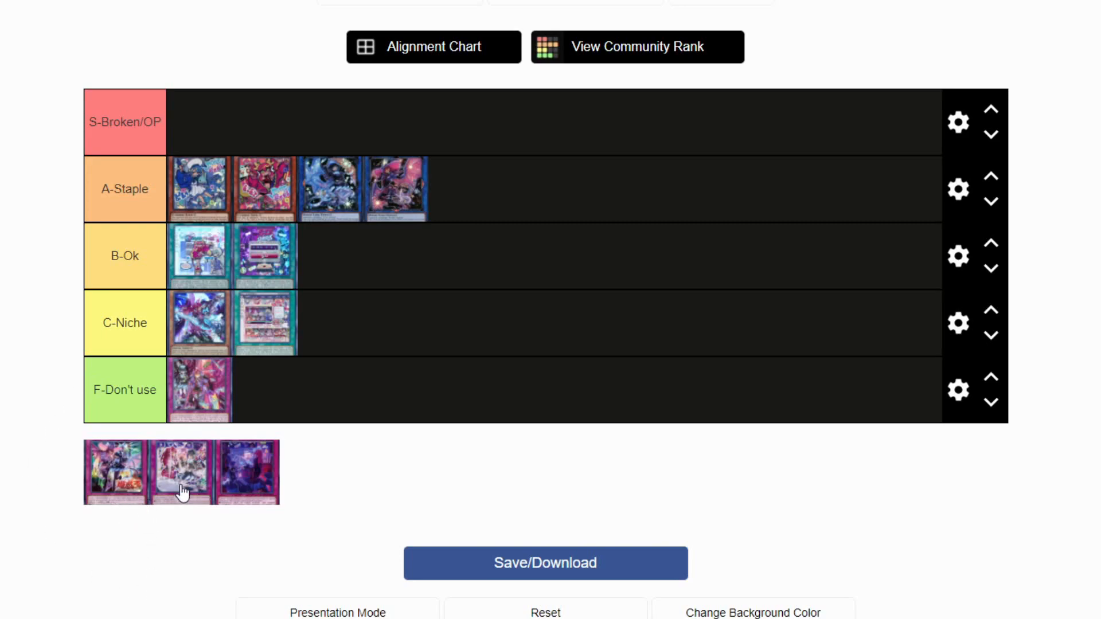
mouse_move(55, 399)
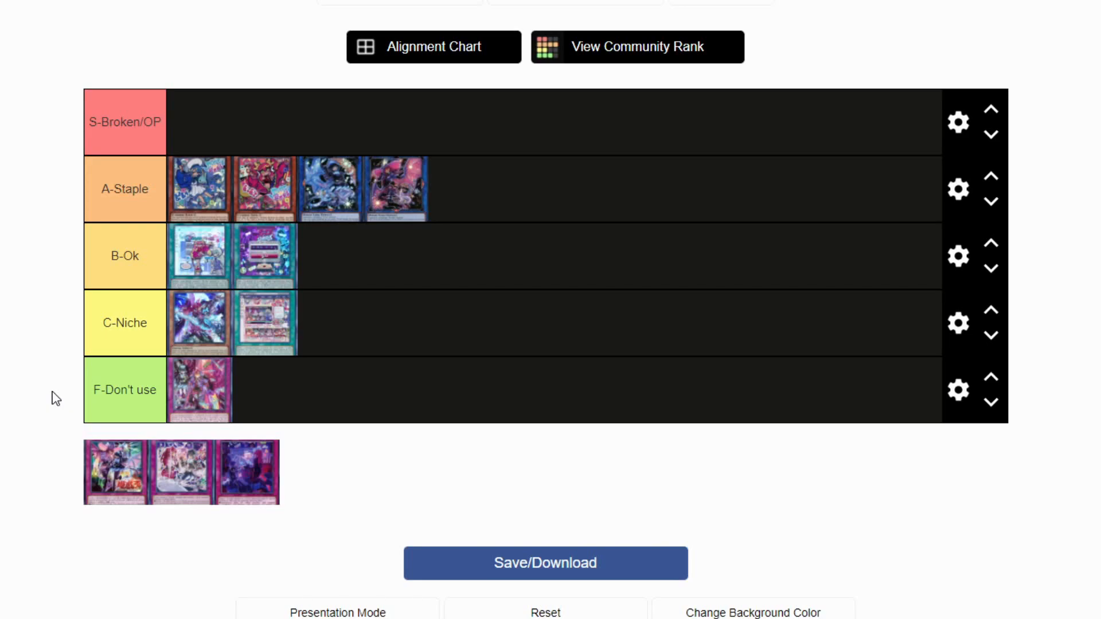
mouse_move(43, 445)
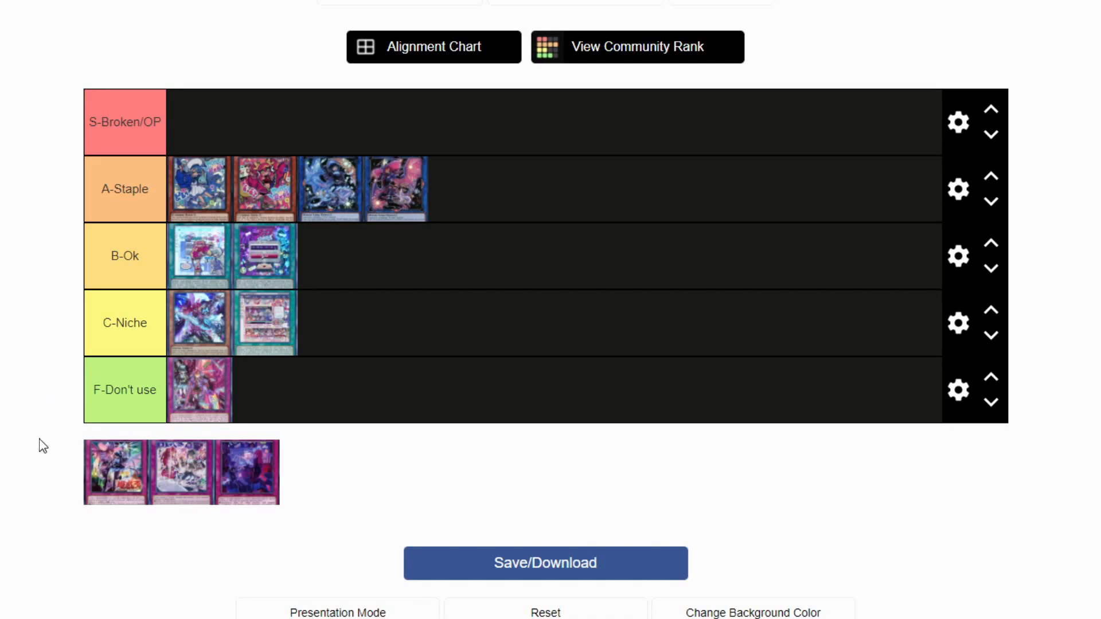
mouse_move(113, 474)
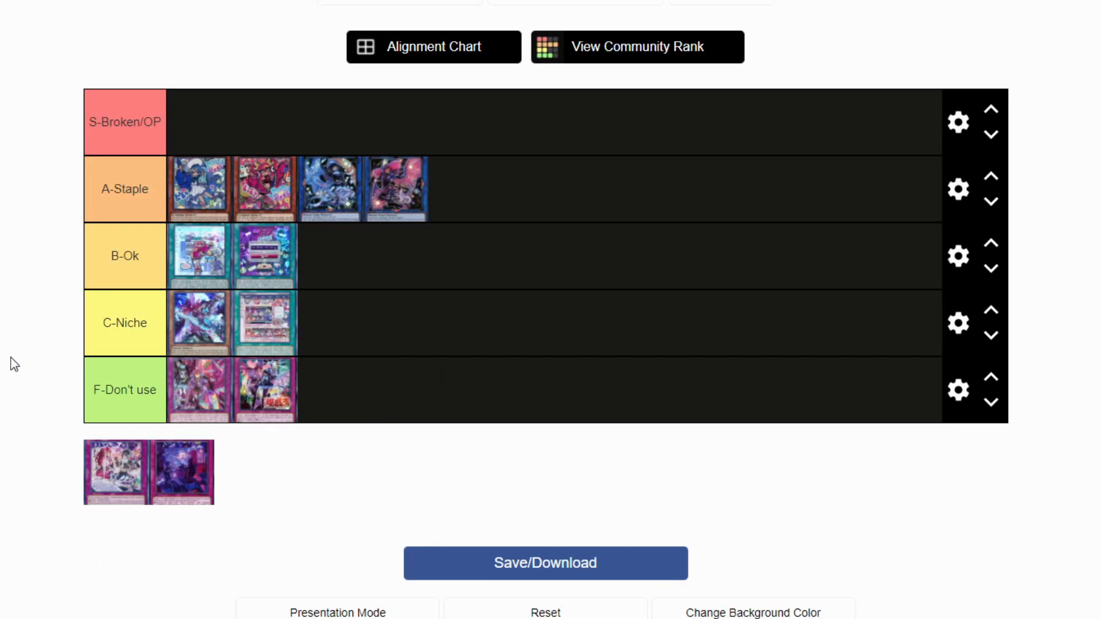
mouse_move(48, 403)
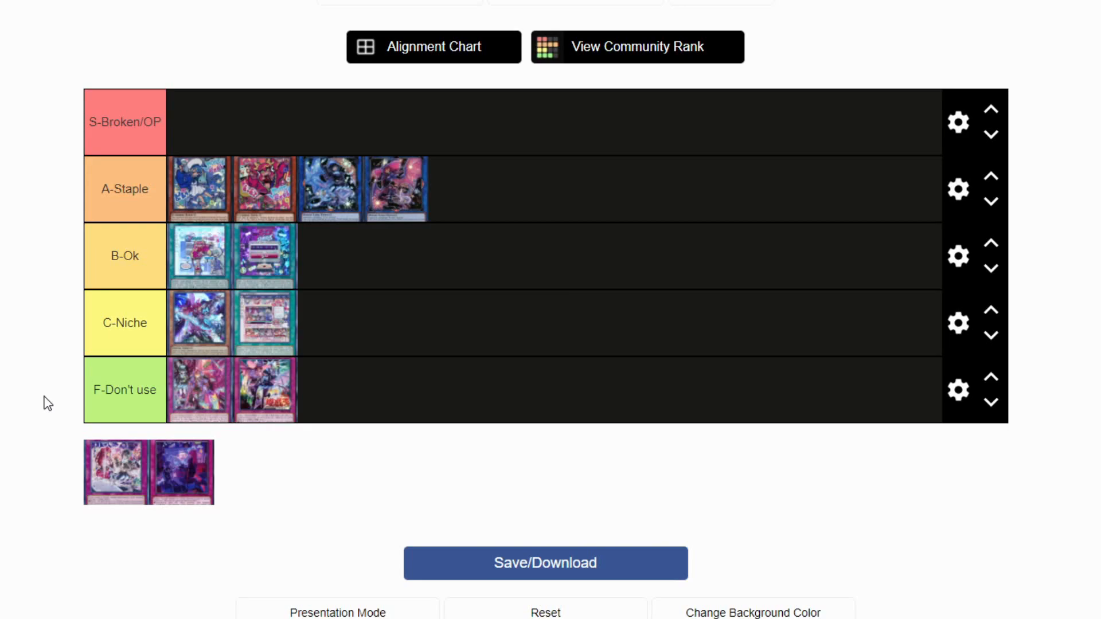
mouse_move(288, 444)
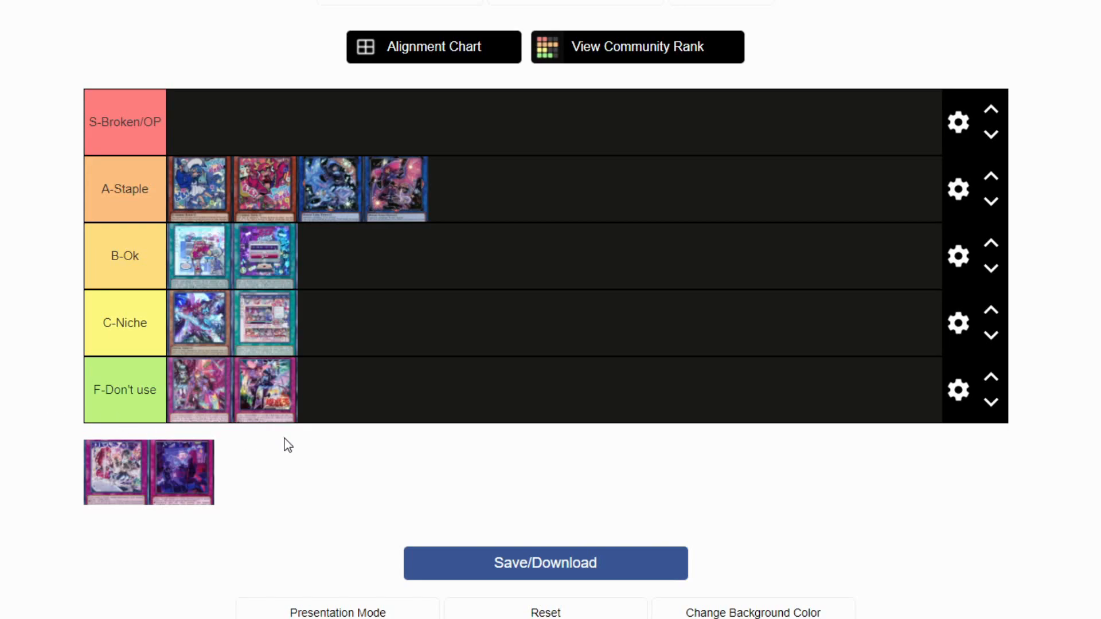
mouse_move(233, 424)
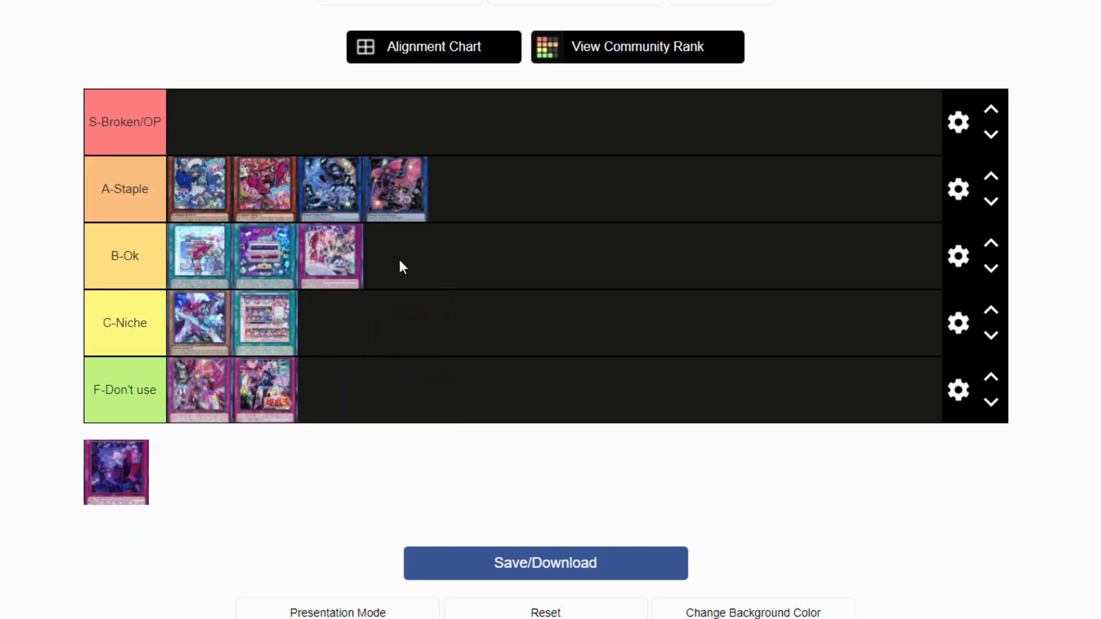
mouse_move(50, 246)
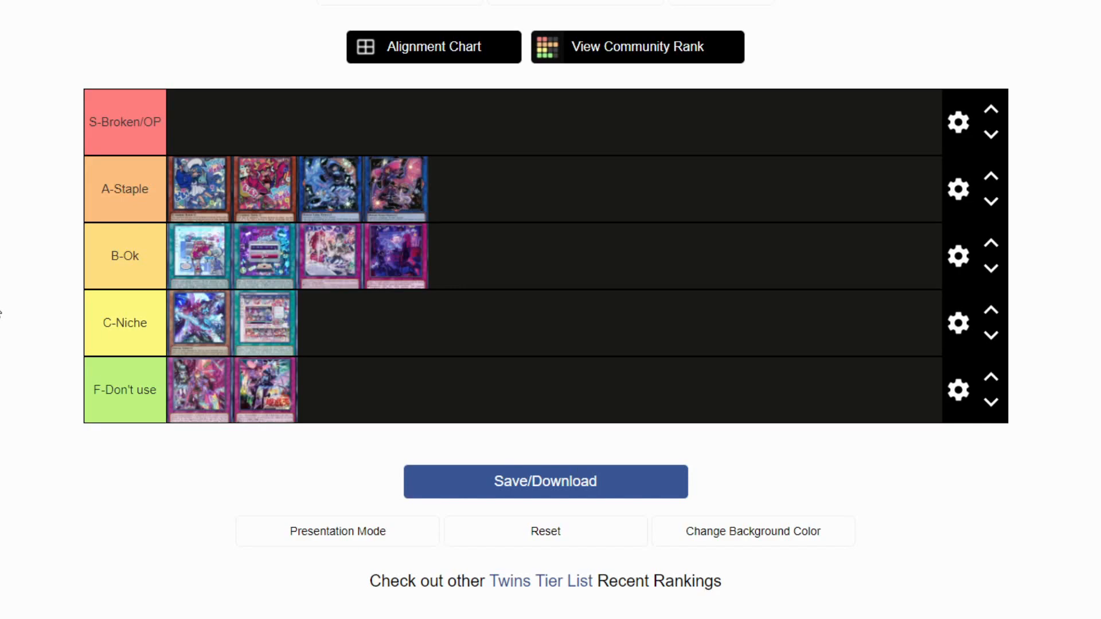
mouse_move(55, 267)
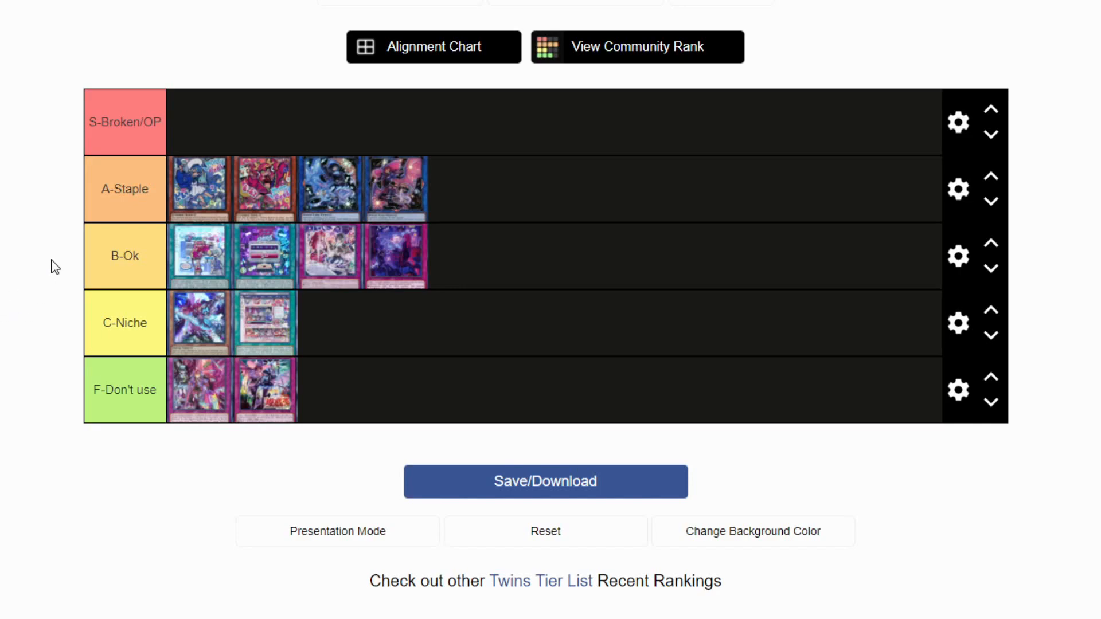
mouse_move(141, 240)
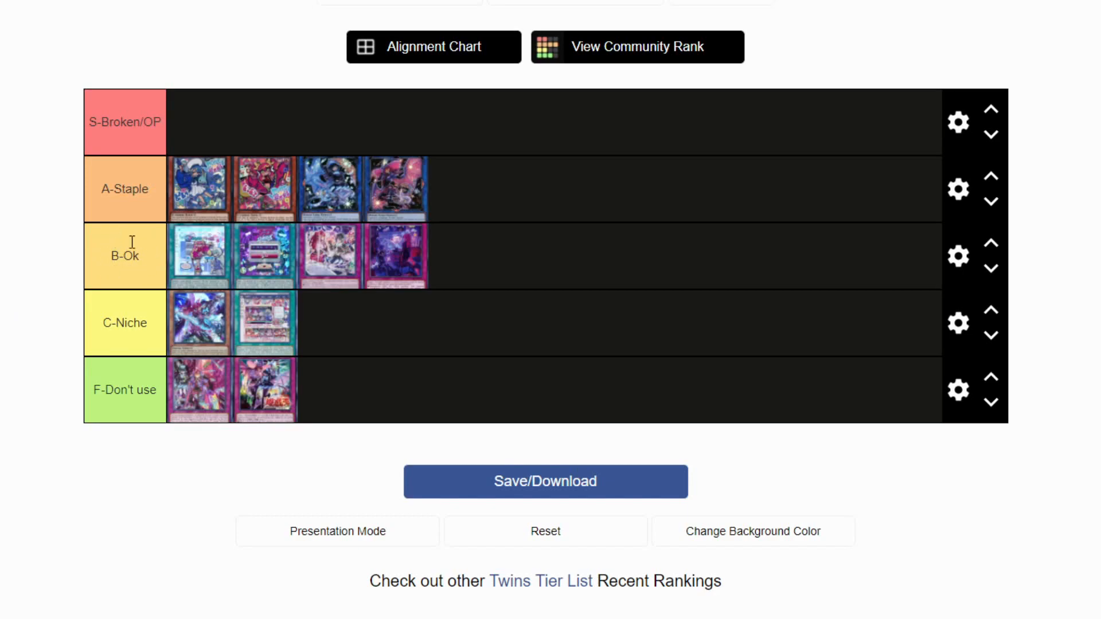
mouse_move(77, 265)
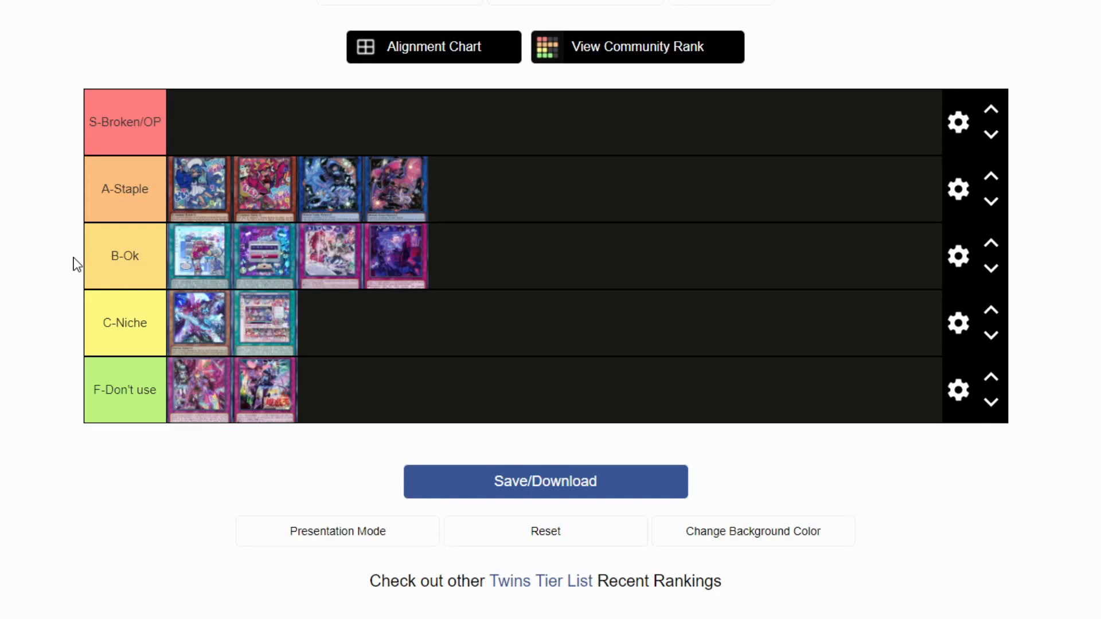
mouse_move(399, 265)
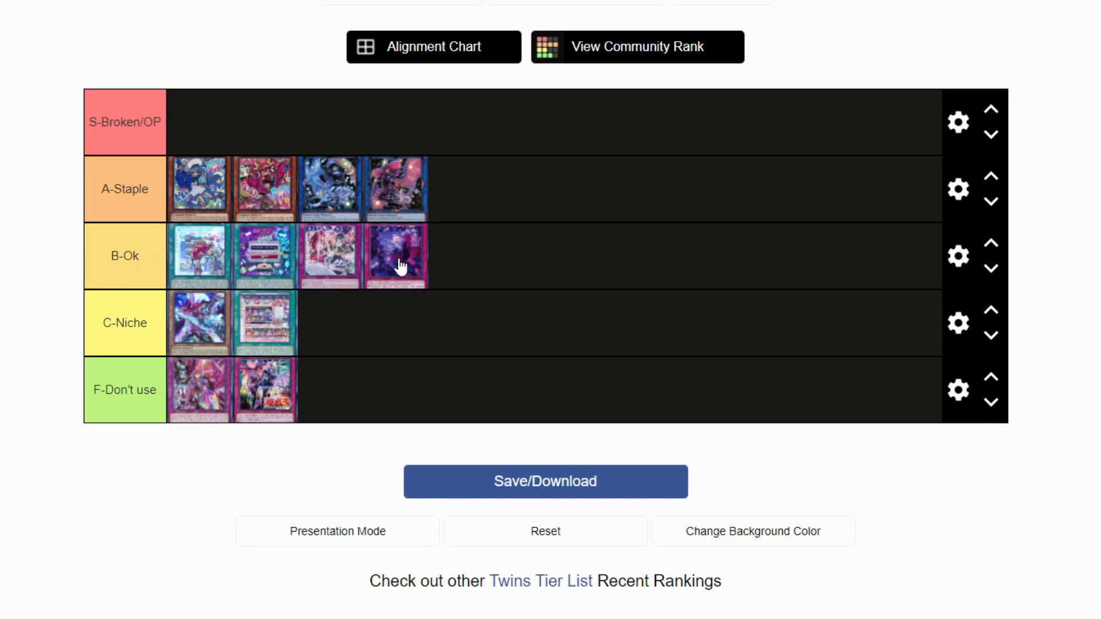
mouse_move(430, 366)
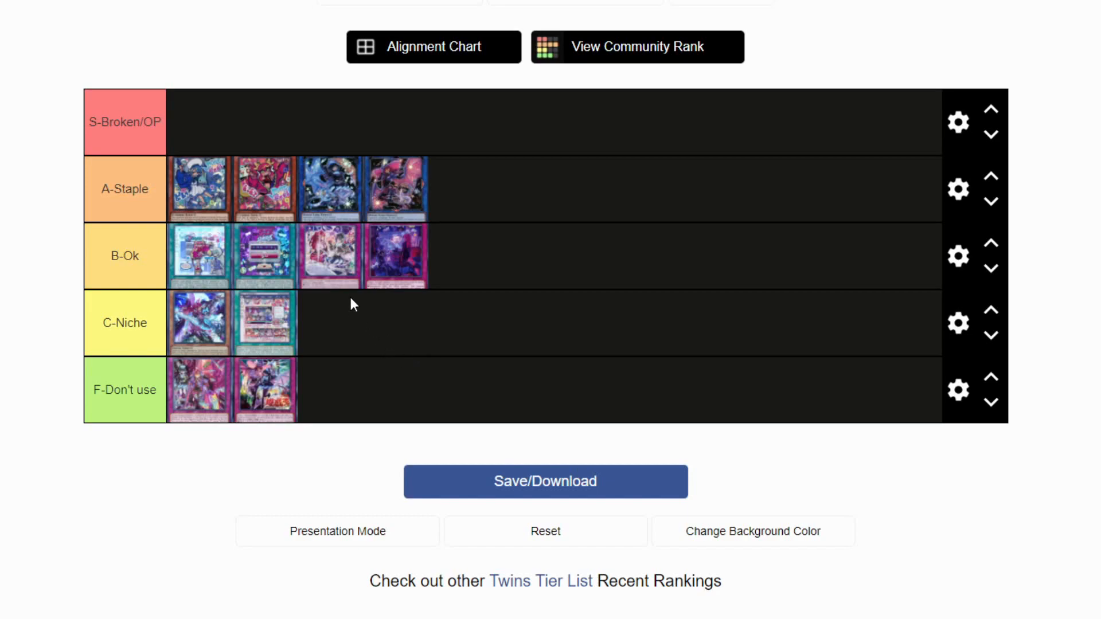
mouse_move(351, 295)
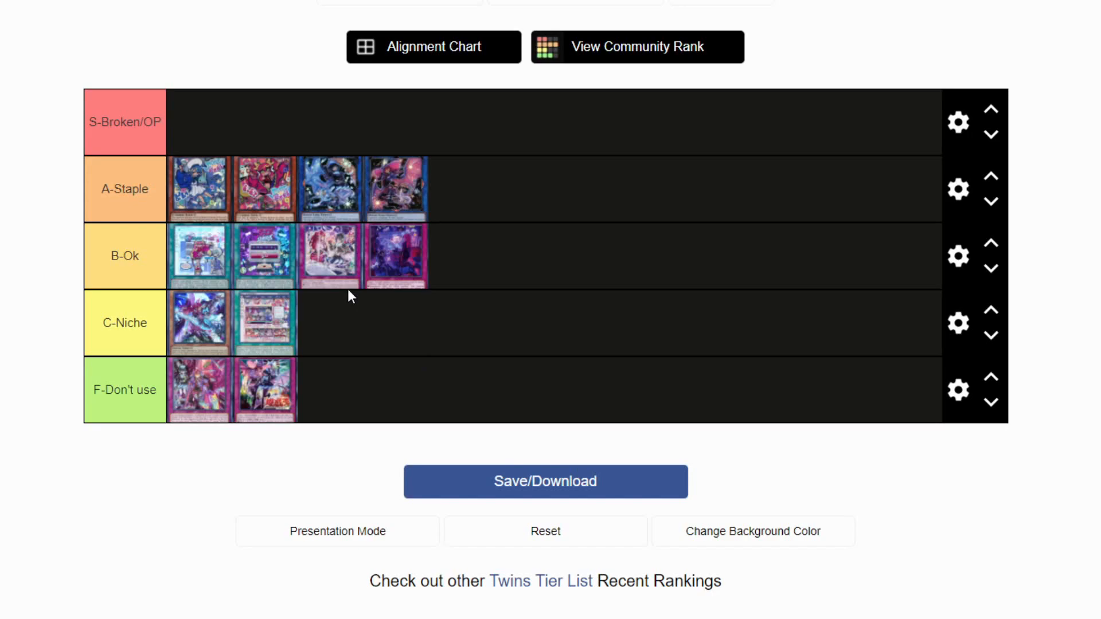
mouse_move(656, 293)
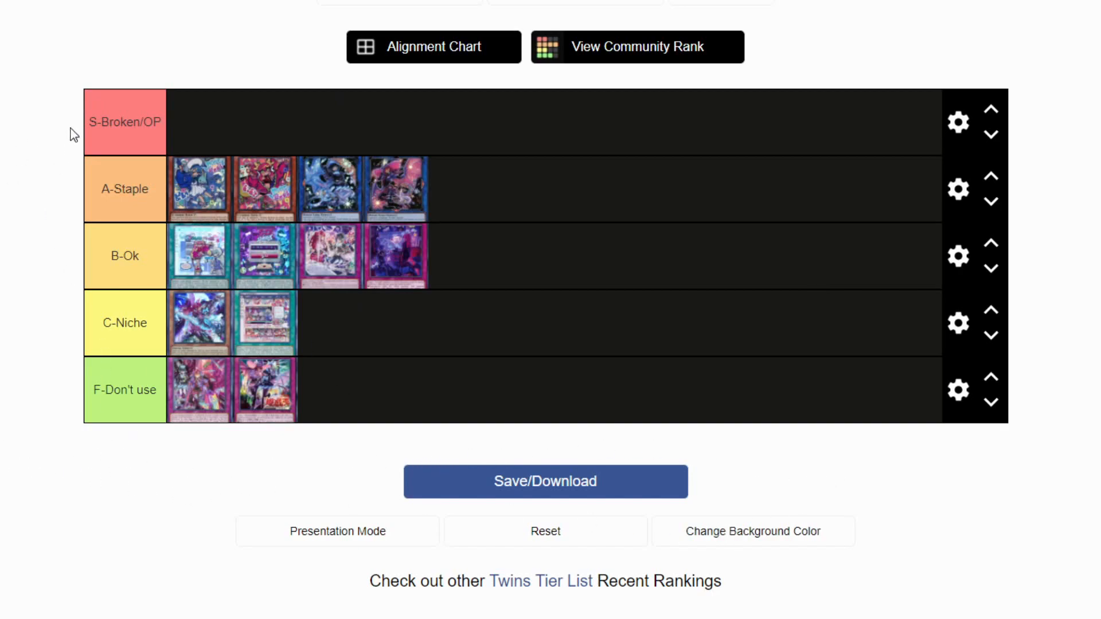
mouse_move(30, 238)
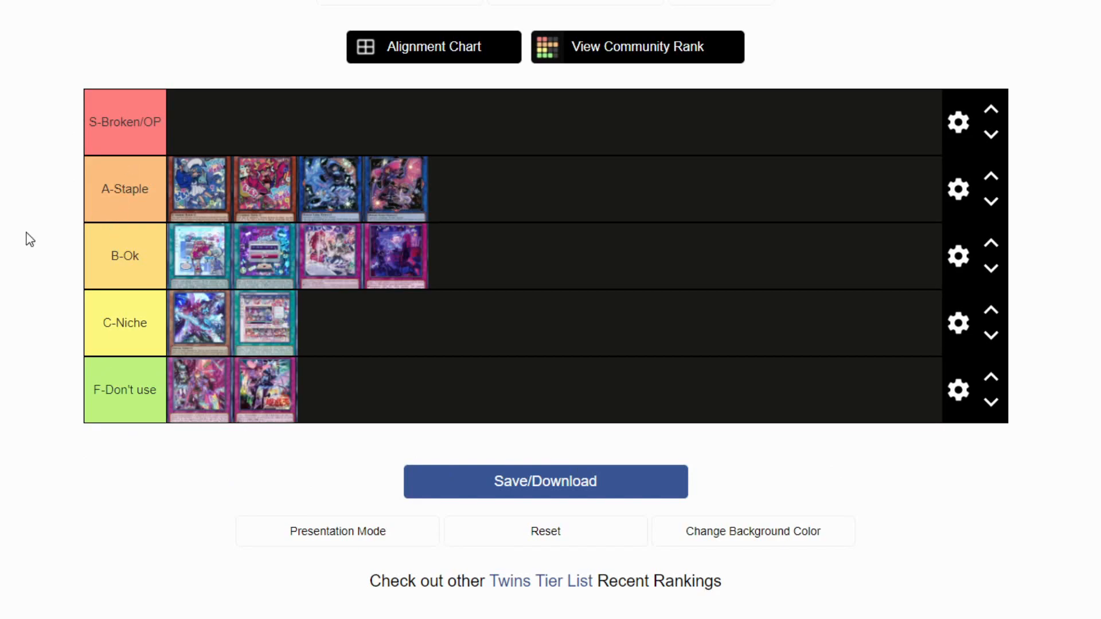
mouse_move(66, 451)
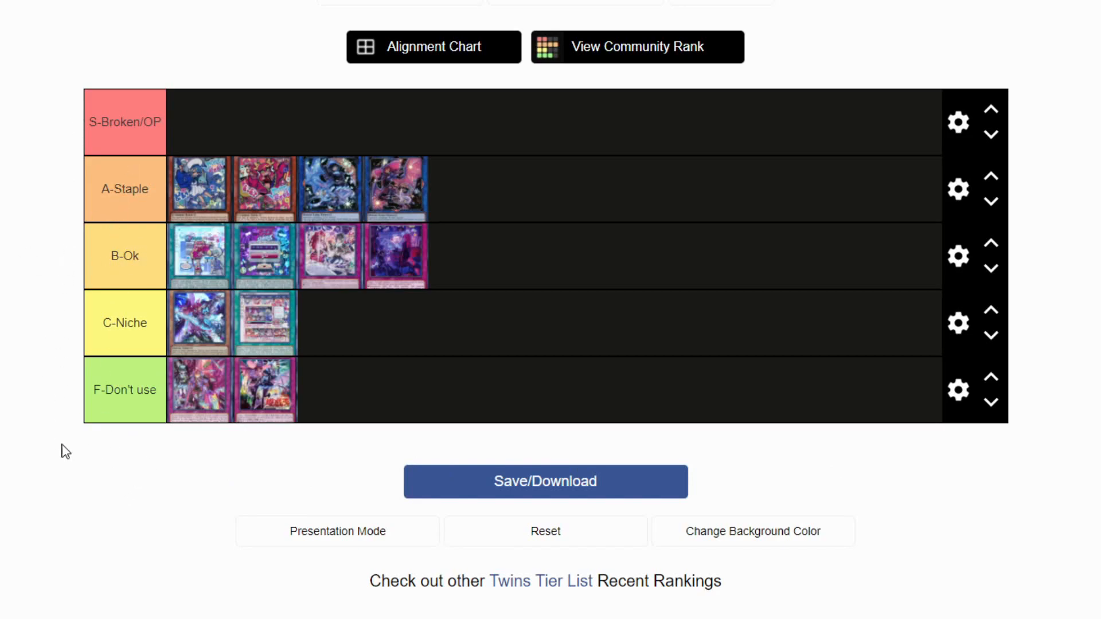
mouse_move(3, 381)
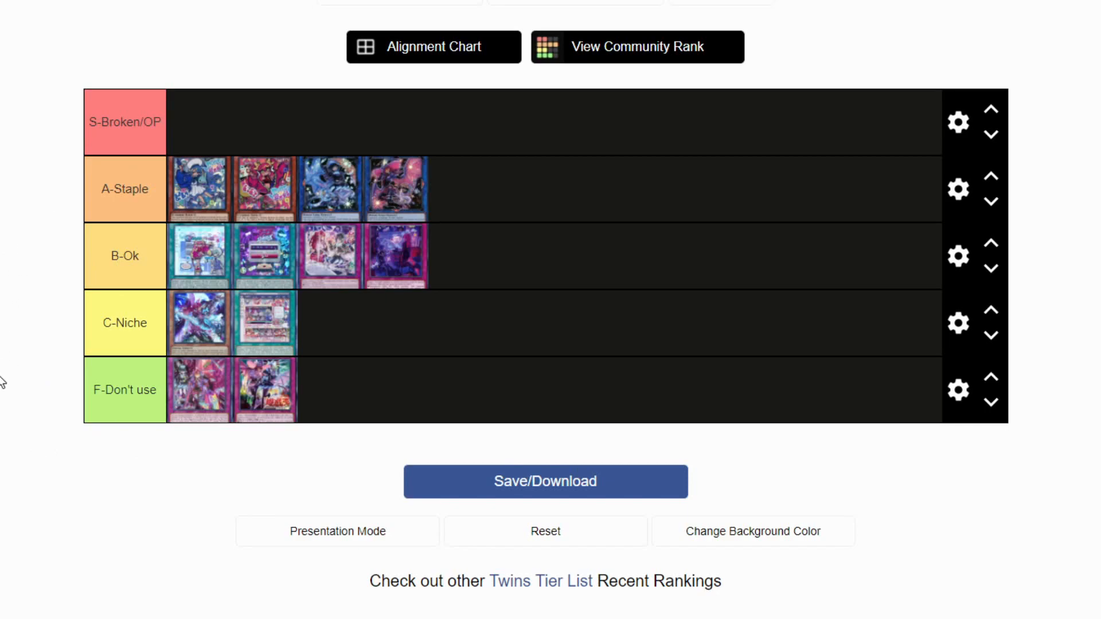
mouse_move(42, 512)
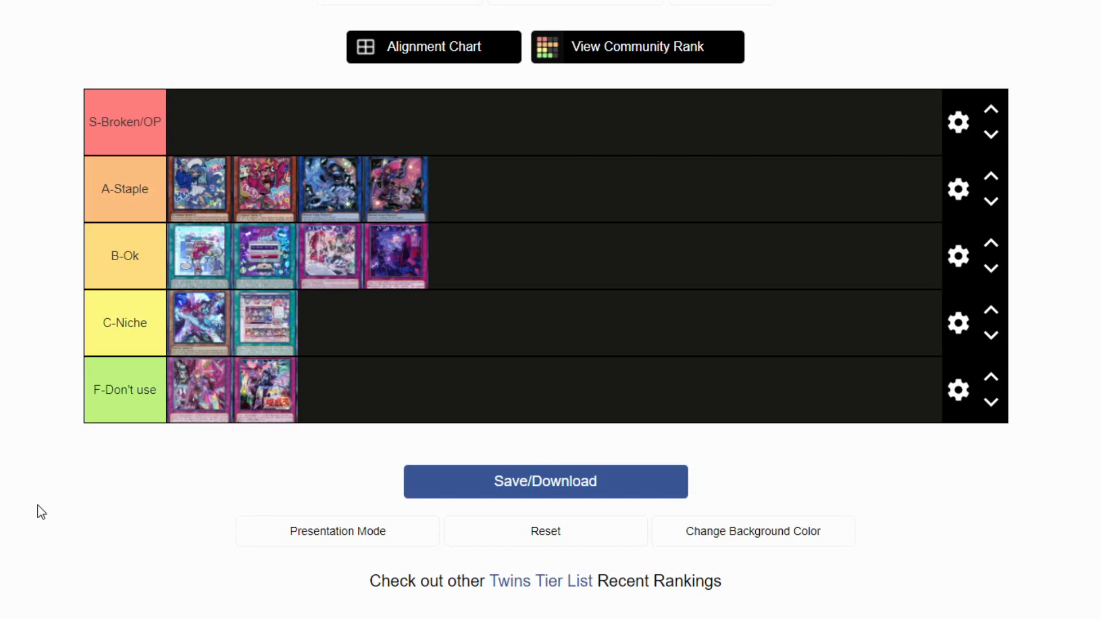